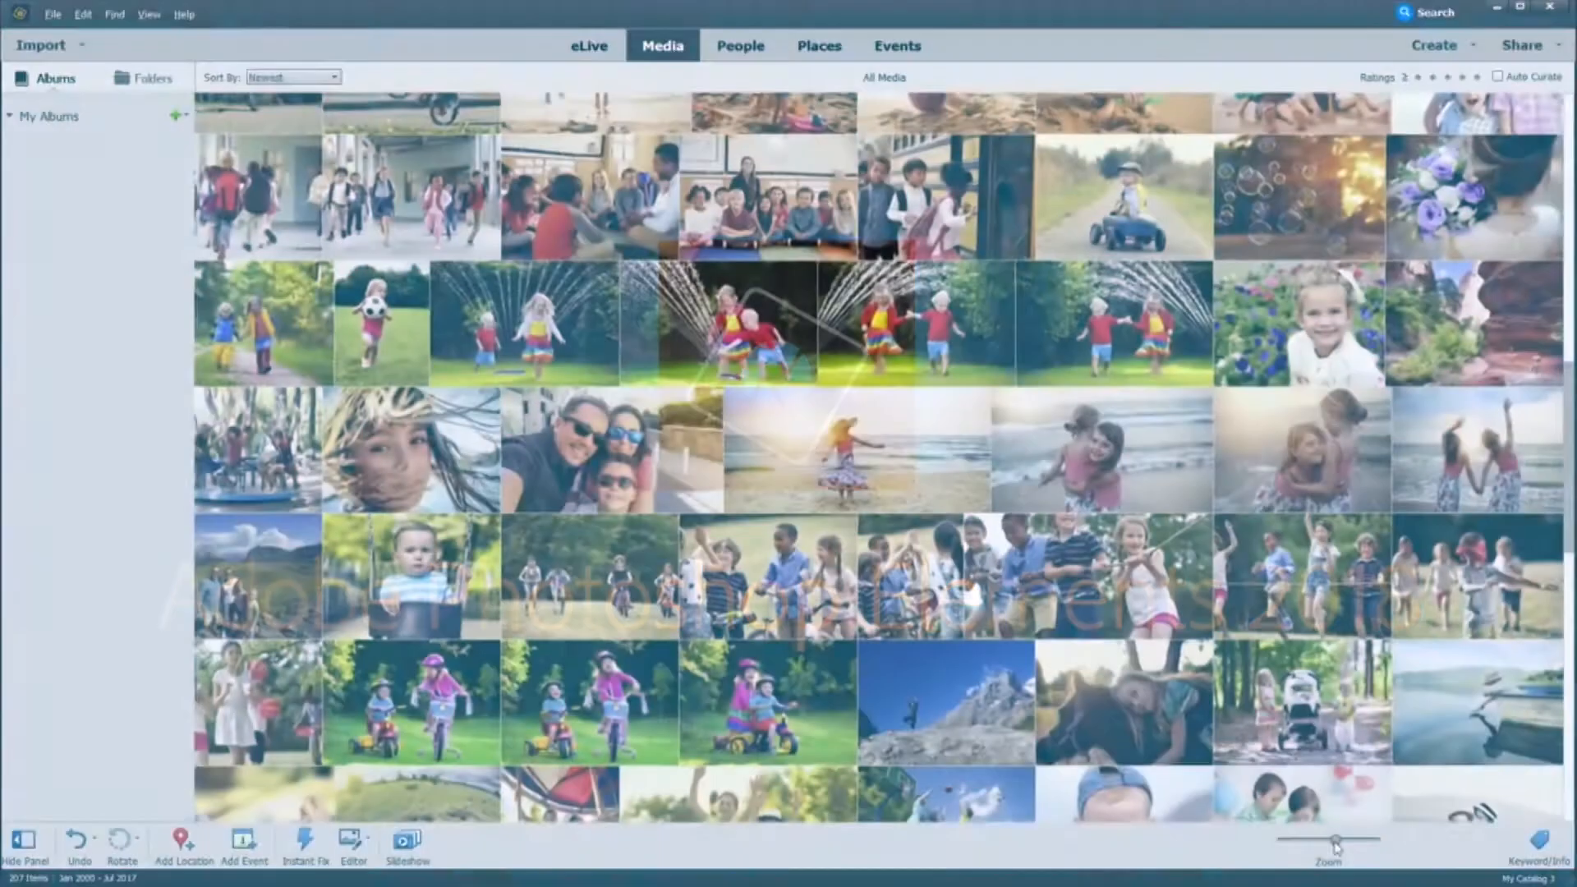
# Step: Reduce the pool photo's saturation via Hue/Saturation, draining most of its colour
pyautogui.moveTo(1333, 838); pyautogui.dragTo(1373, 837)
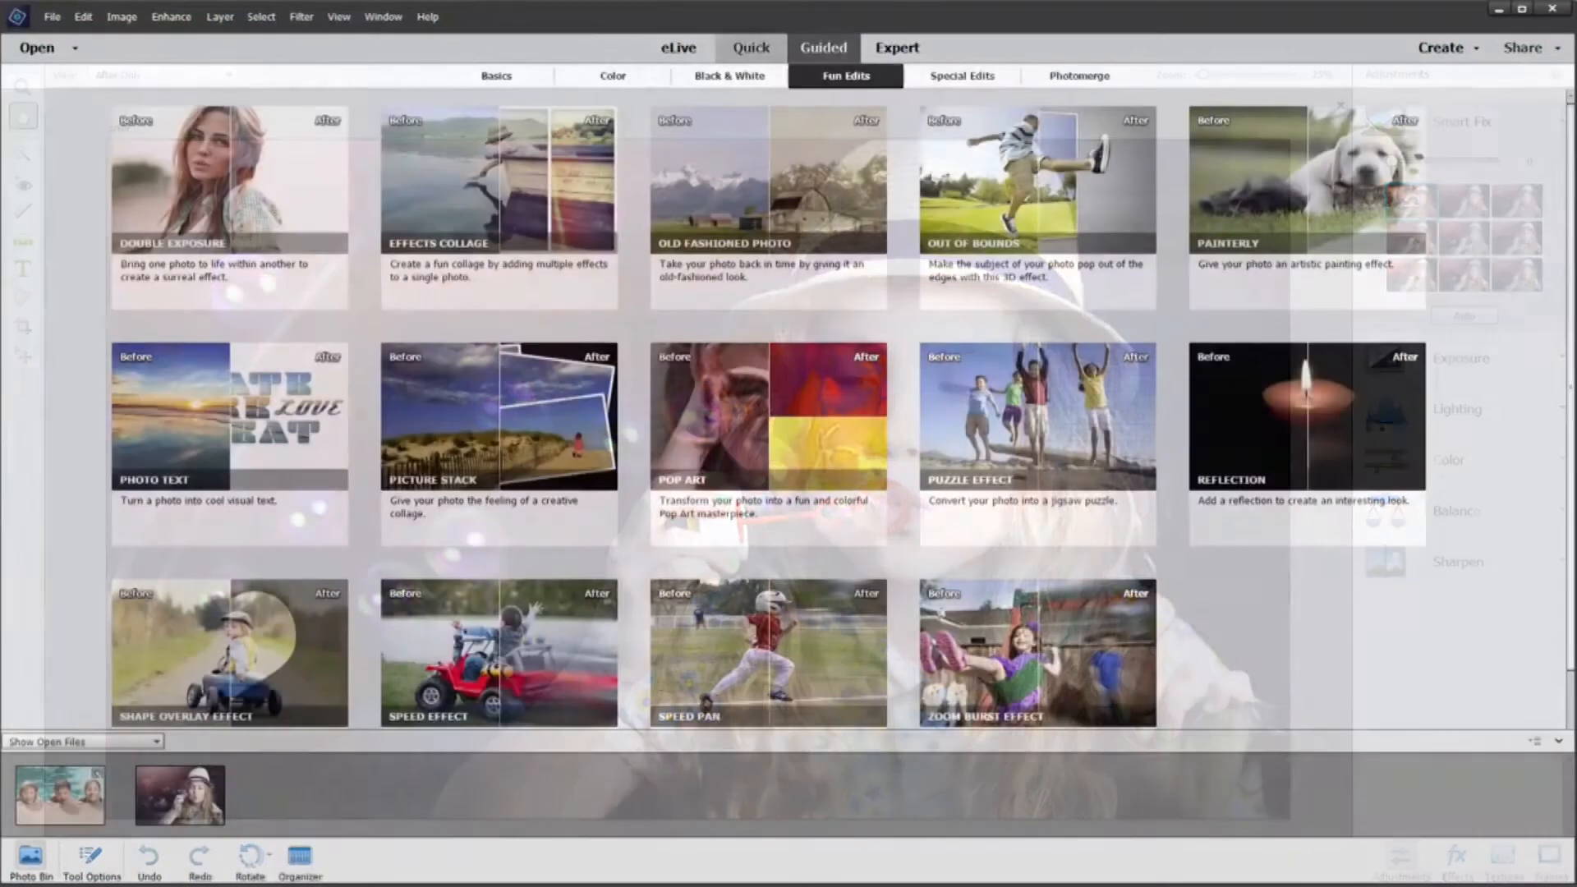
pyautogui.click(896, 48)
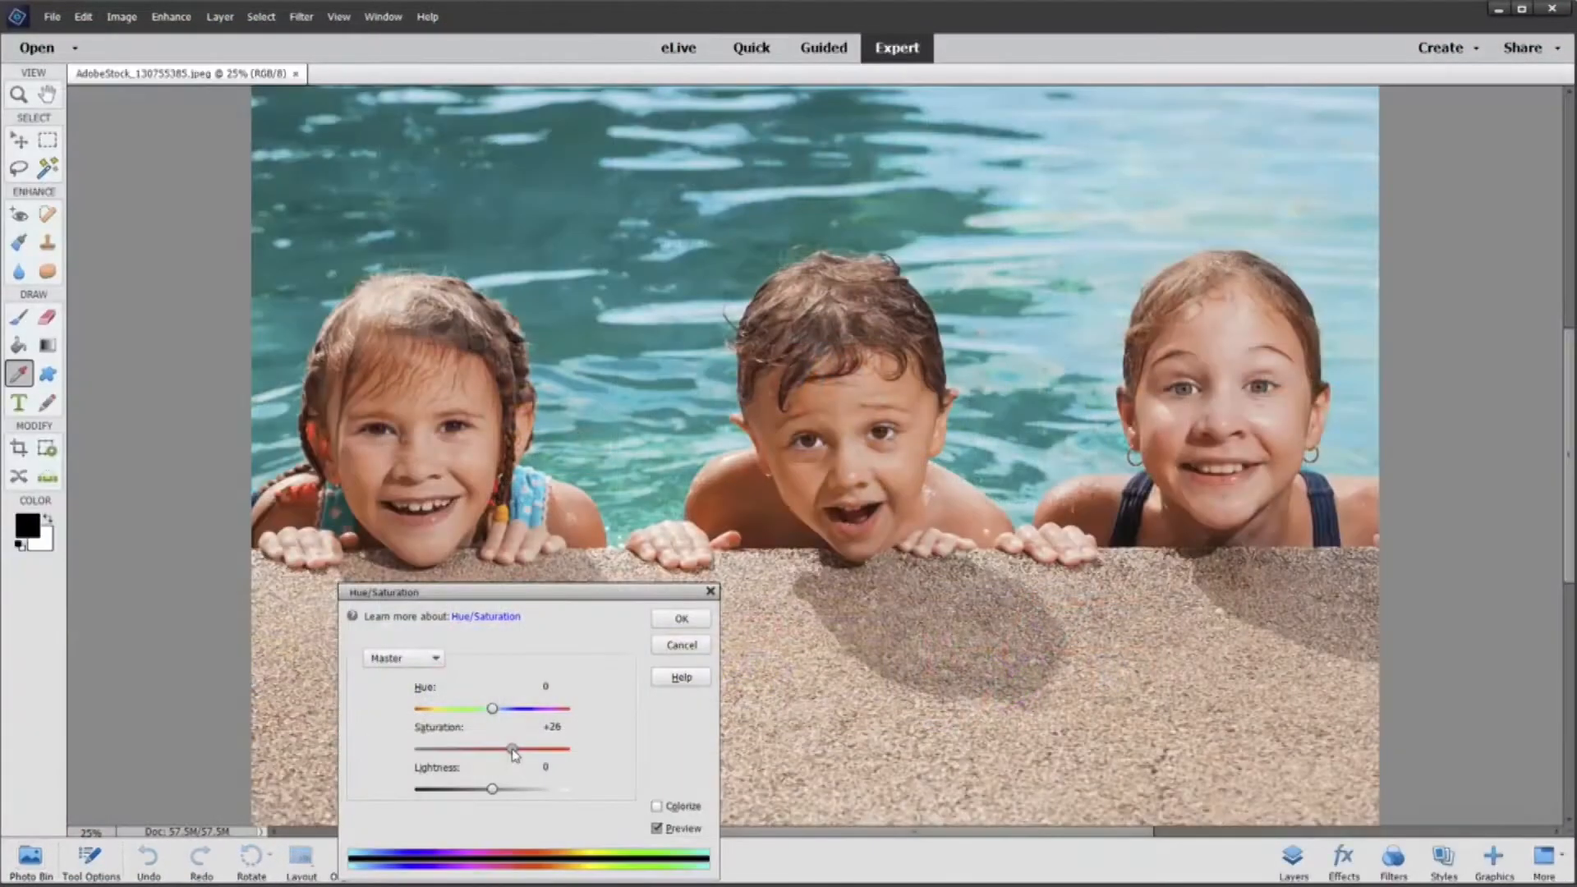
pyautogui.moveTo(511, 750); pyautogui.dragTo(437, 751)
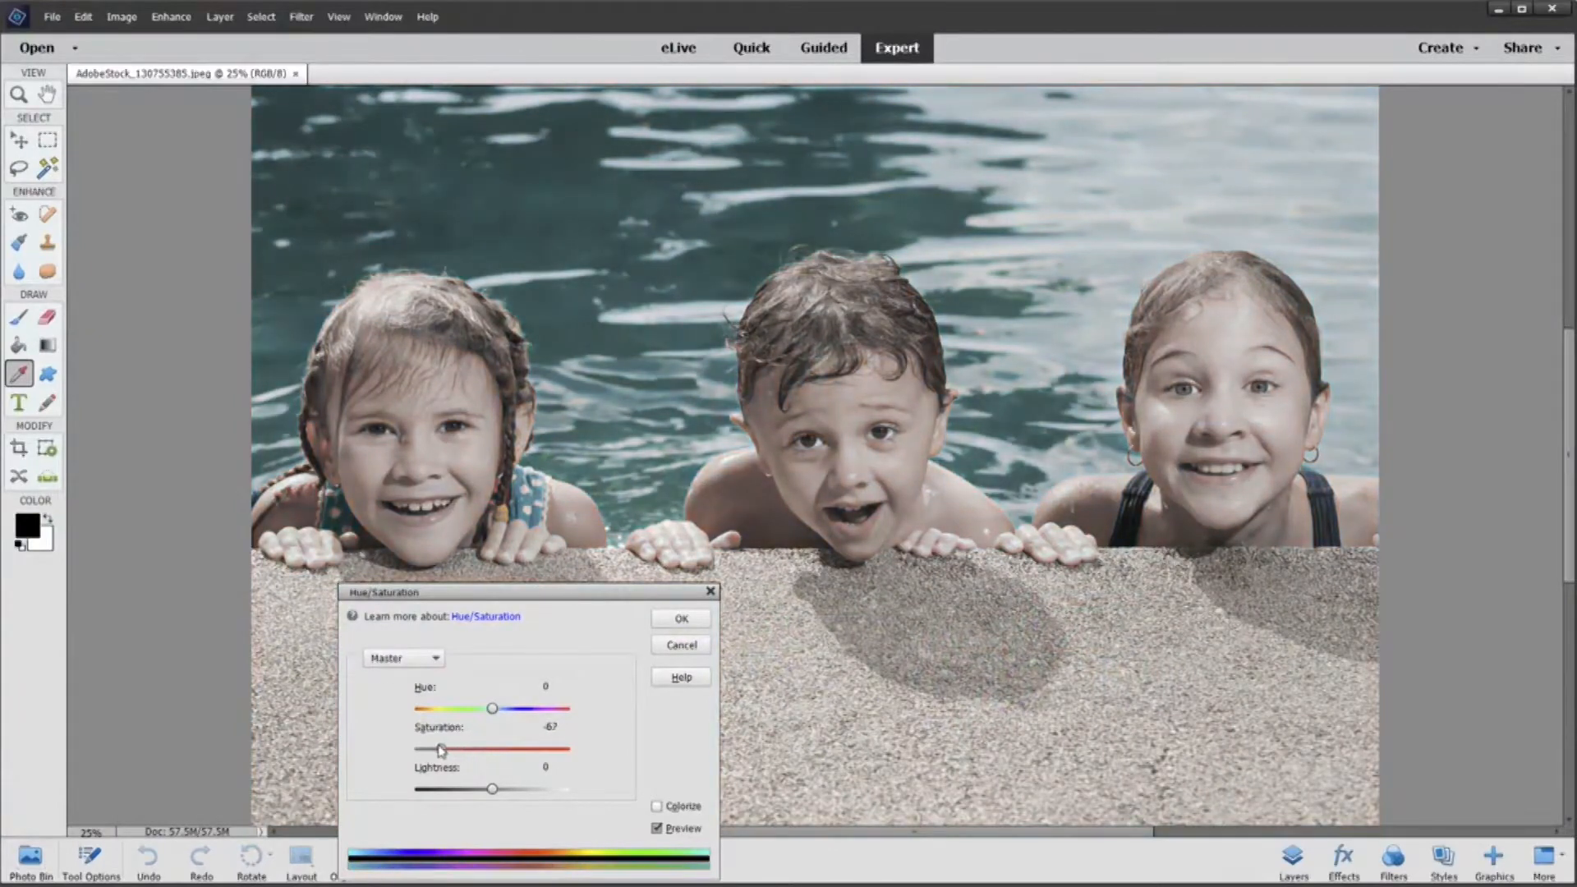
pyautogui.moveTo(437, 751); pyautogui.dragTo(418, 751)
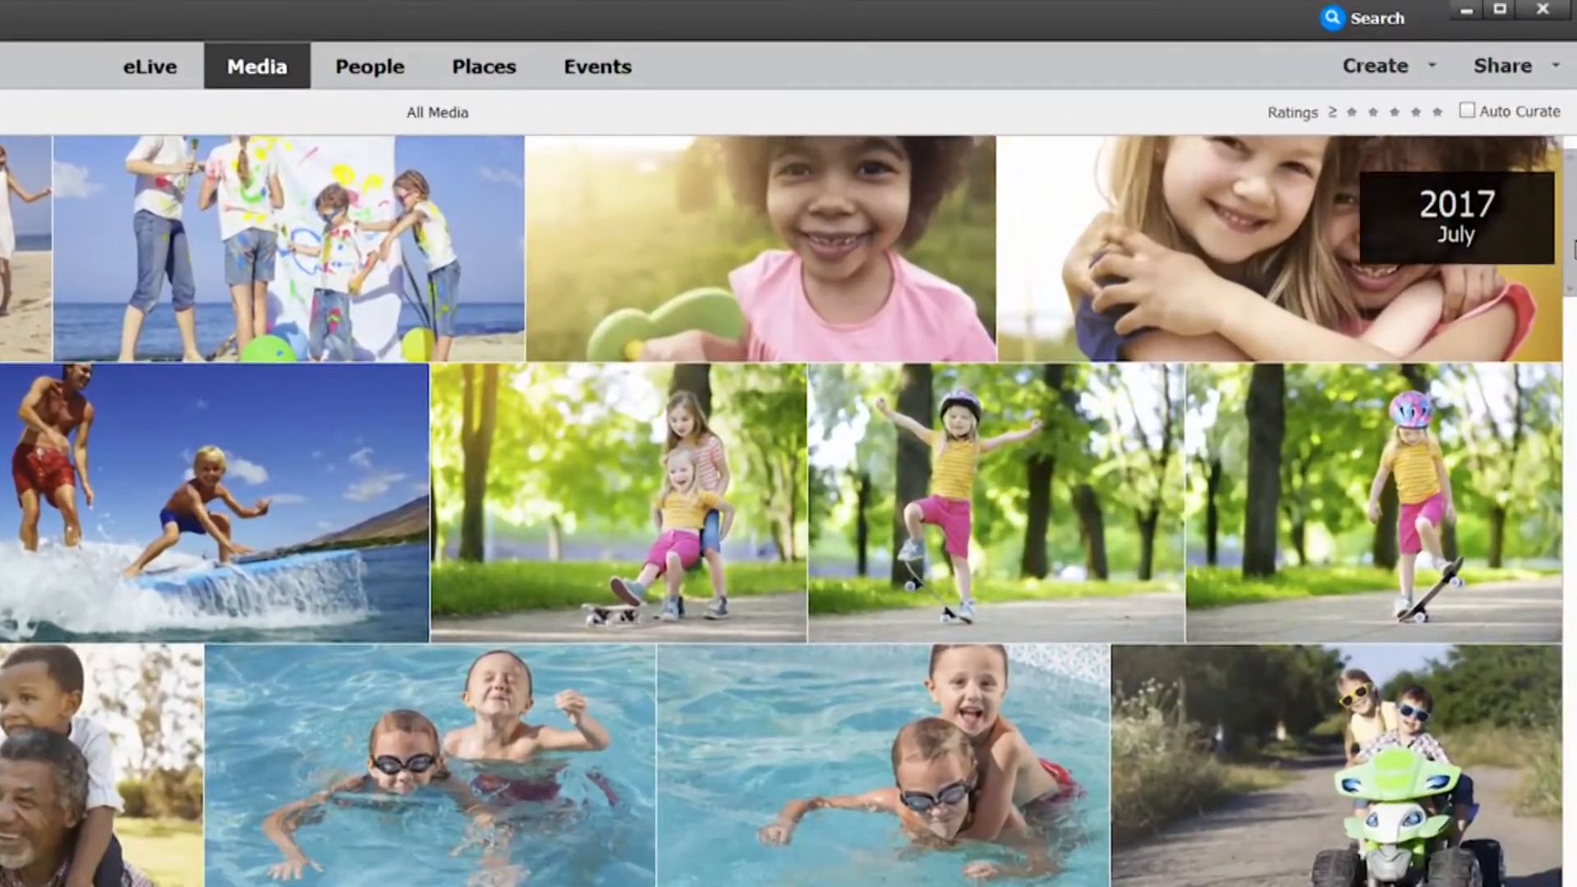
# Step: Search the catalog by people and smart tags, adding a tag and filtering for 'Pet'
pyautogui.click(369, 66)
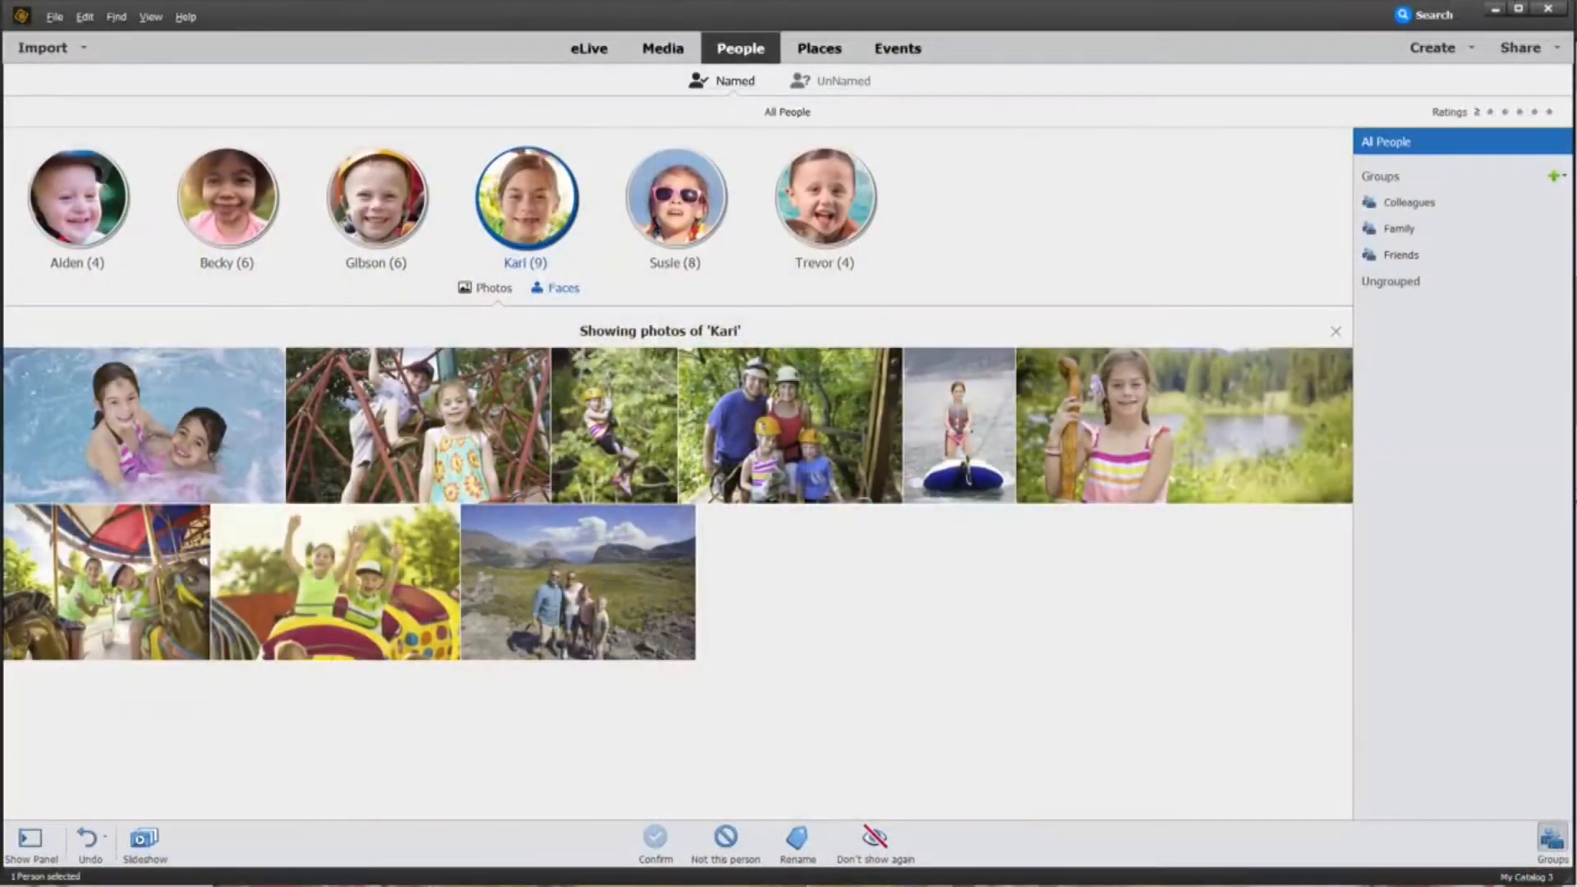
pyautogui.click(818, 46)
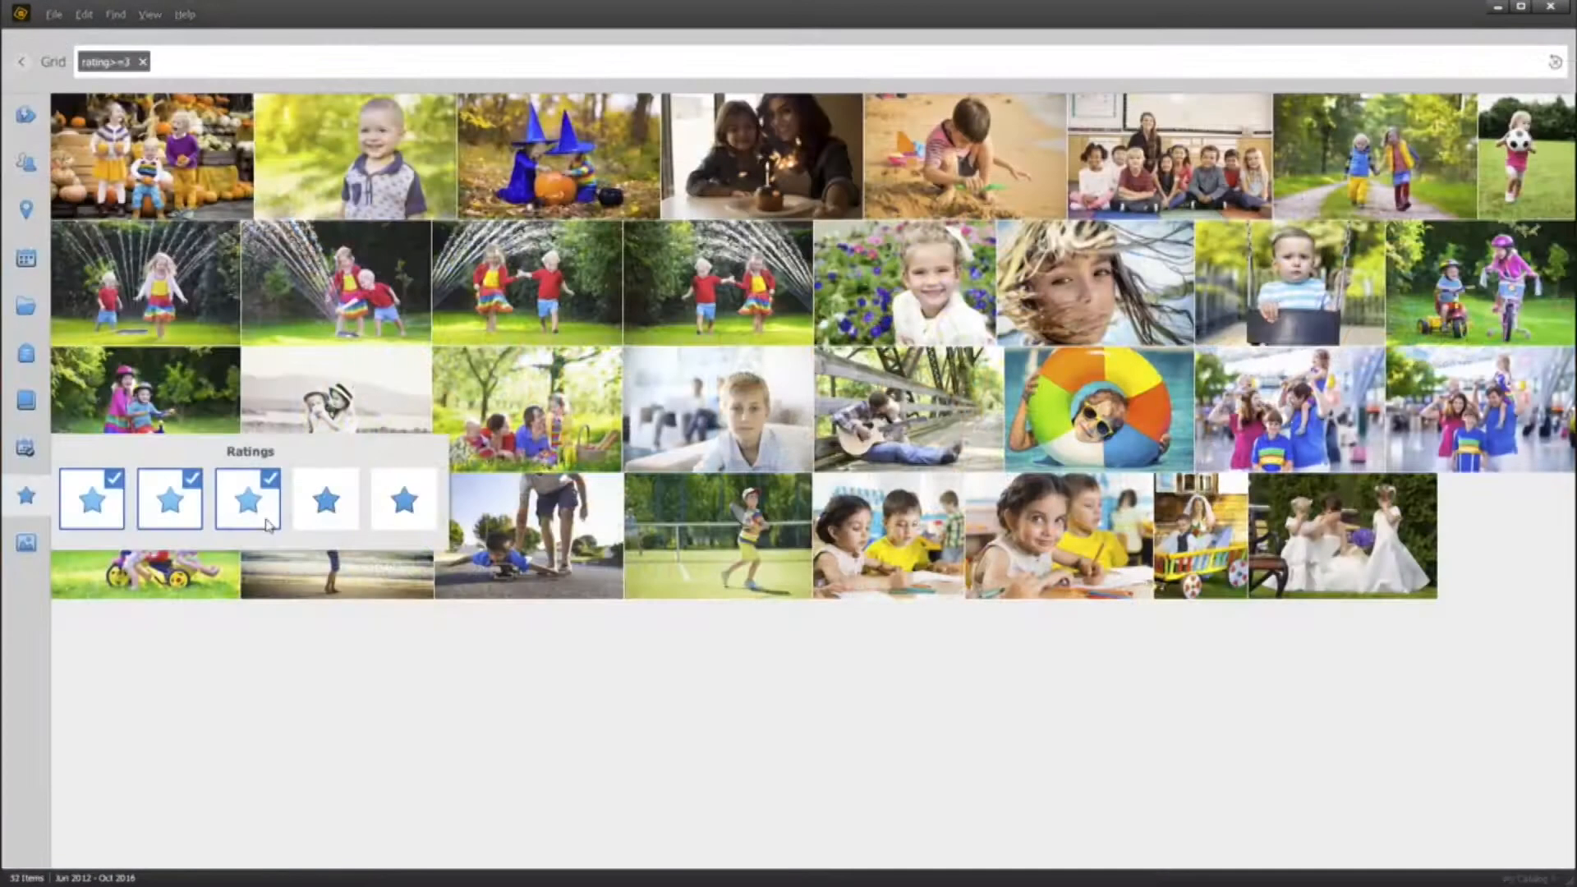
pyautogui.click(326, 500)
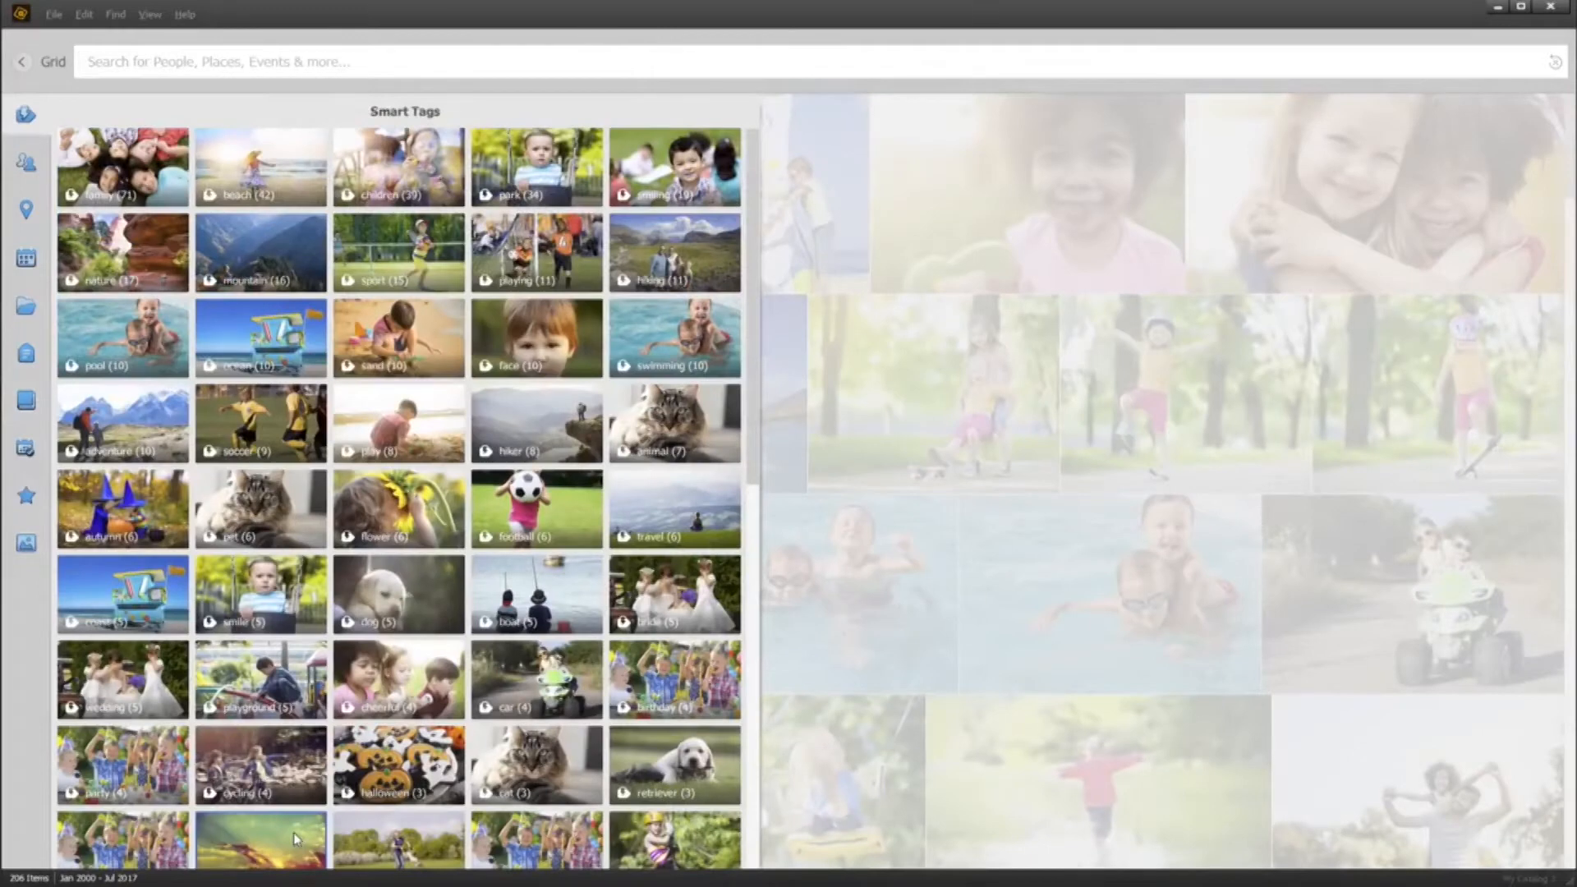
pyautogui.click(674, 679)
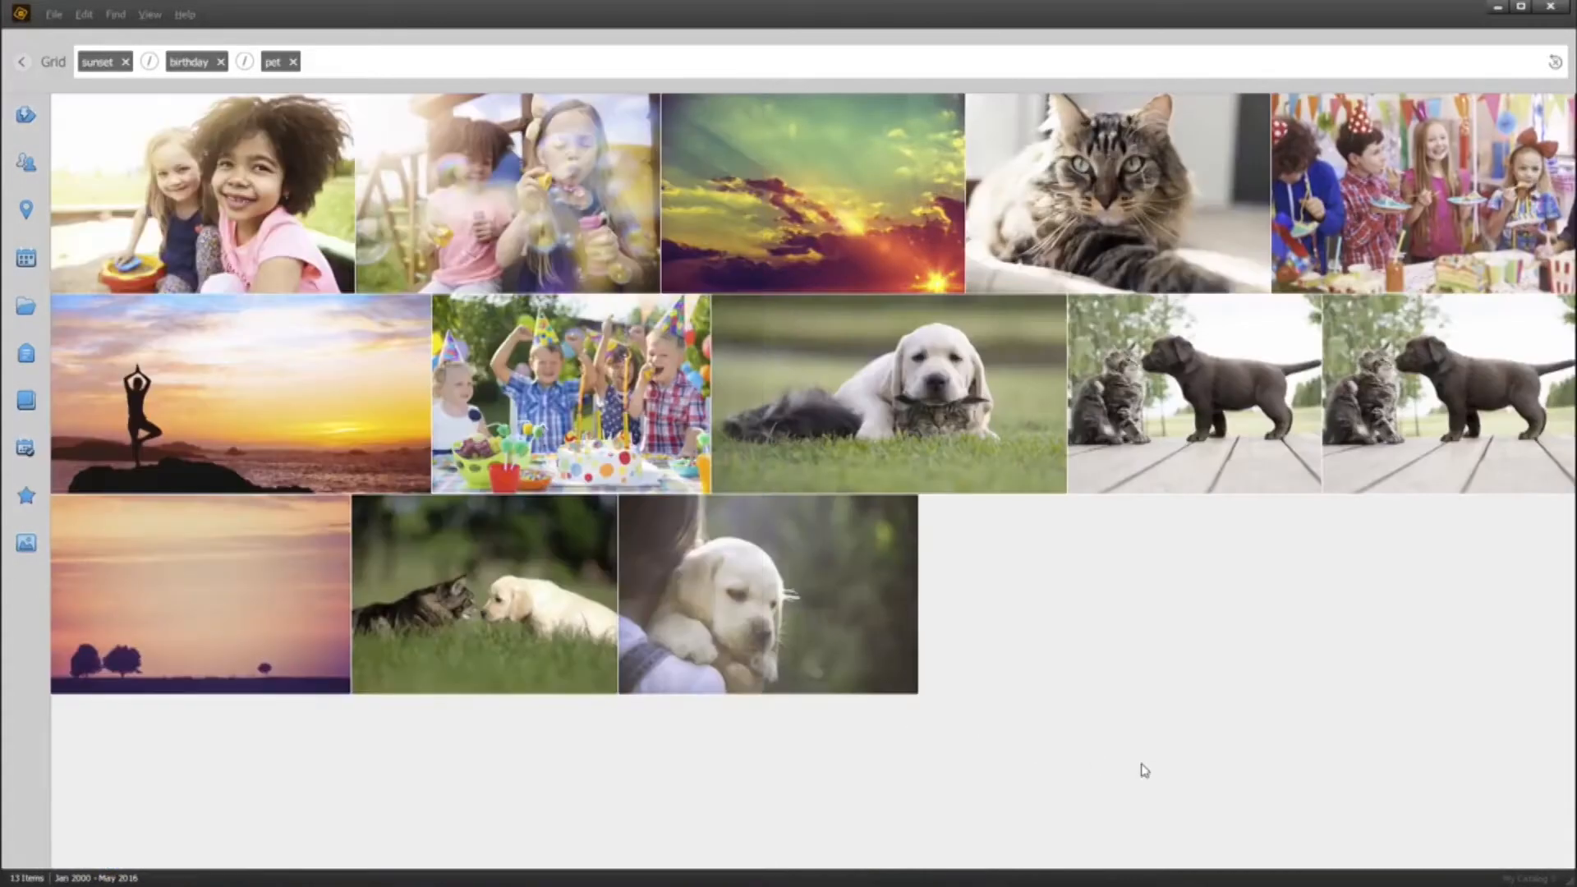
pyautogui.moveTo(1137, 767)
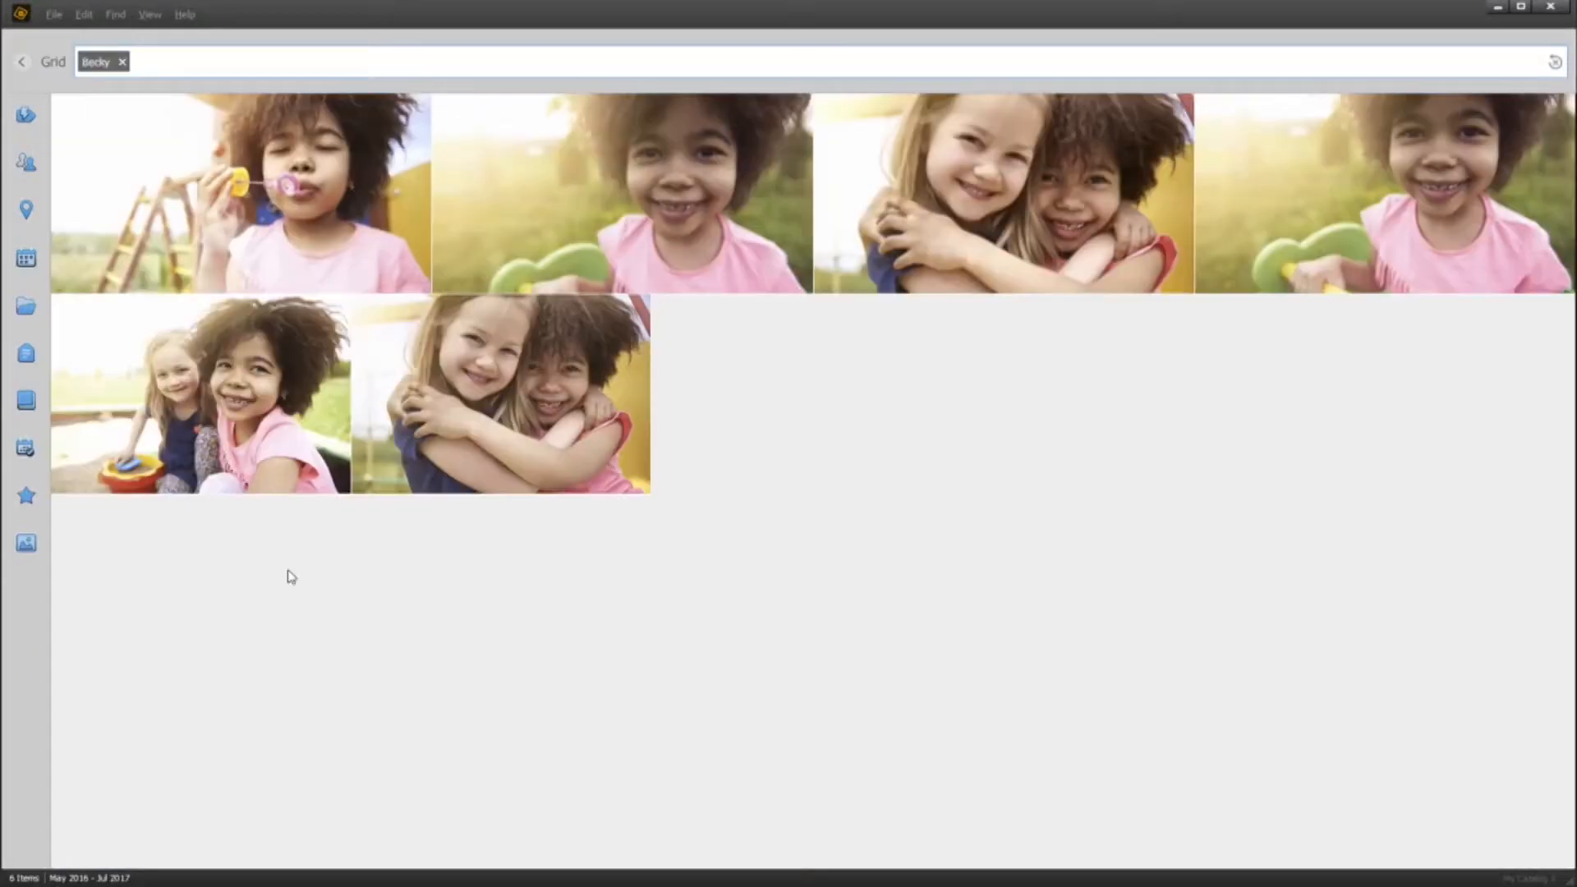
pyautogui.write('Pet')
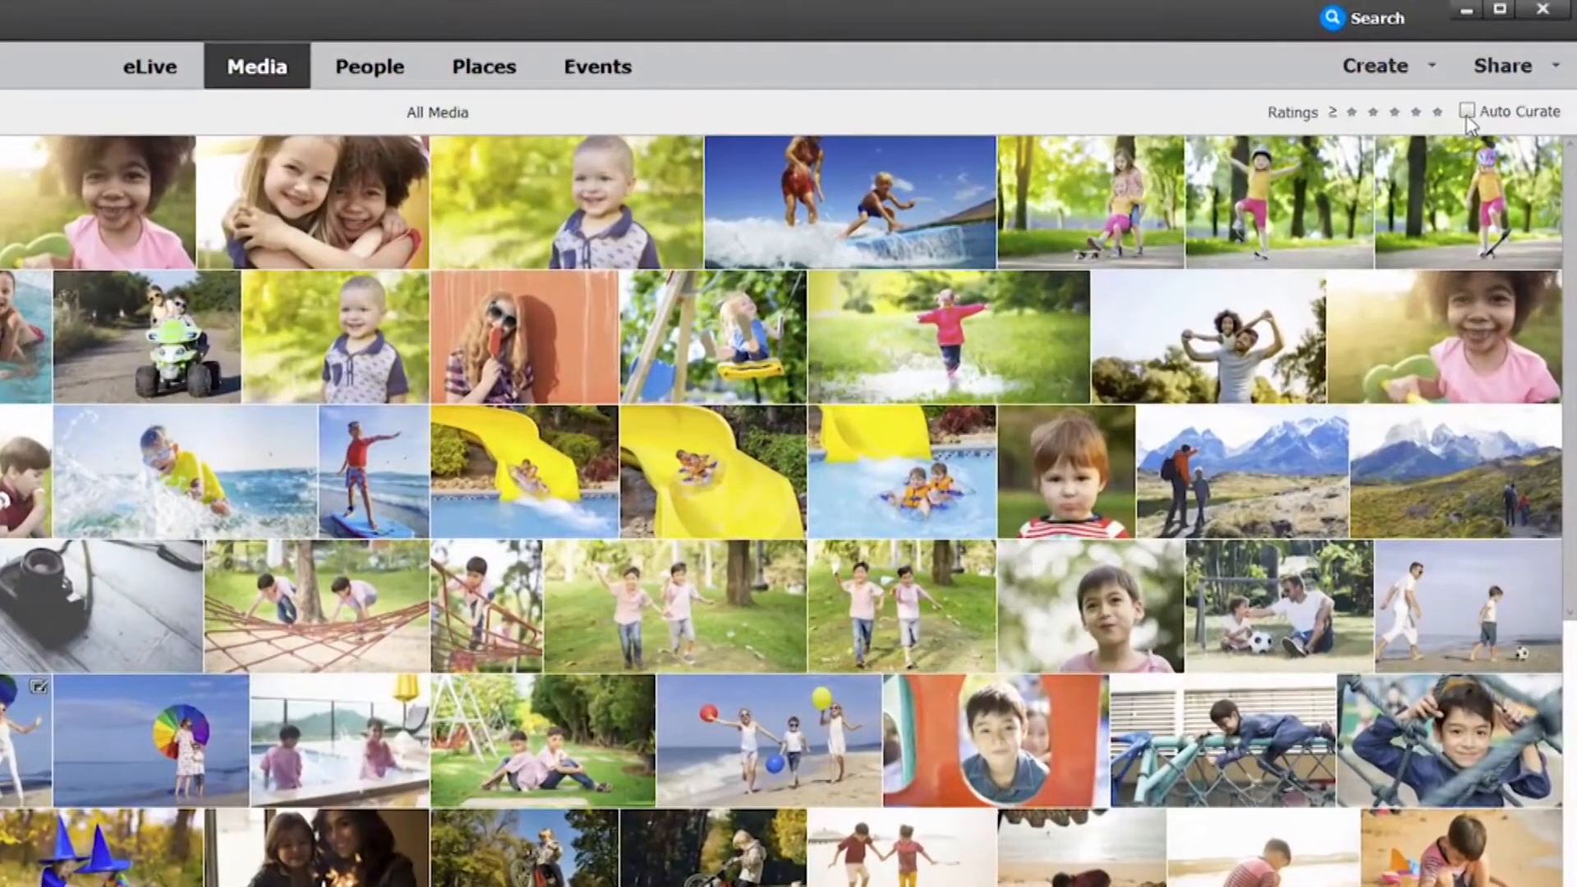
# Step: Enable Auto Curate and narrow the 207 photos down to about 19 of the best
pyautogui.click(1467, 110)
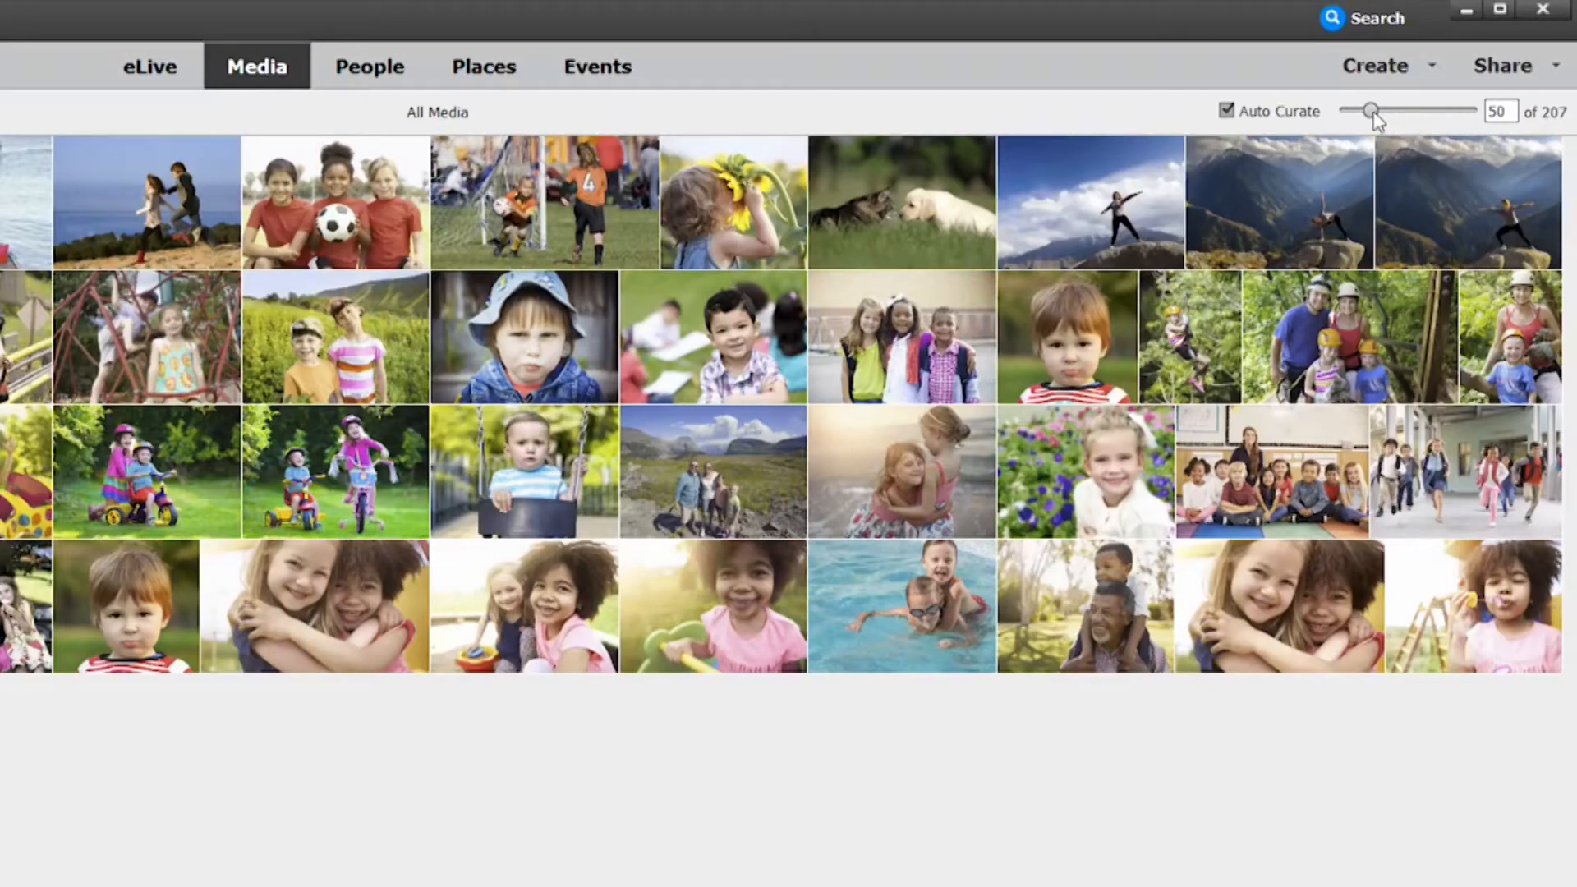
pyautogui.moveTo(1369, 110); pyautogui.dragTo(1423, 77)
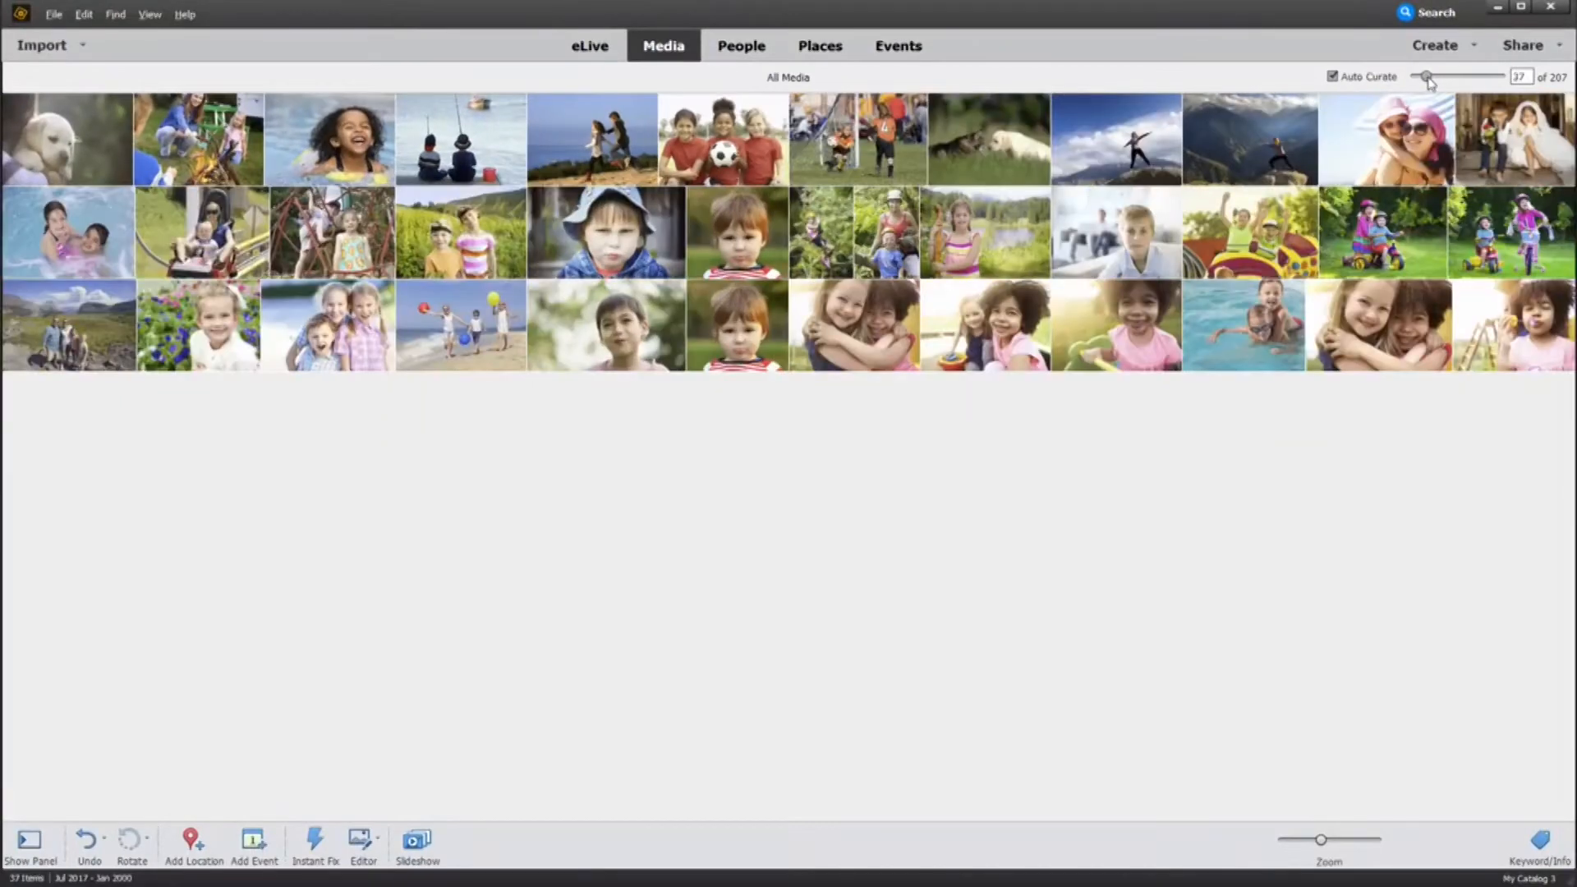
pyautogui.moveTo(1426, 77); pyautogui.dragTo(1418, 77)
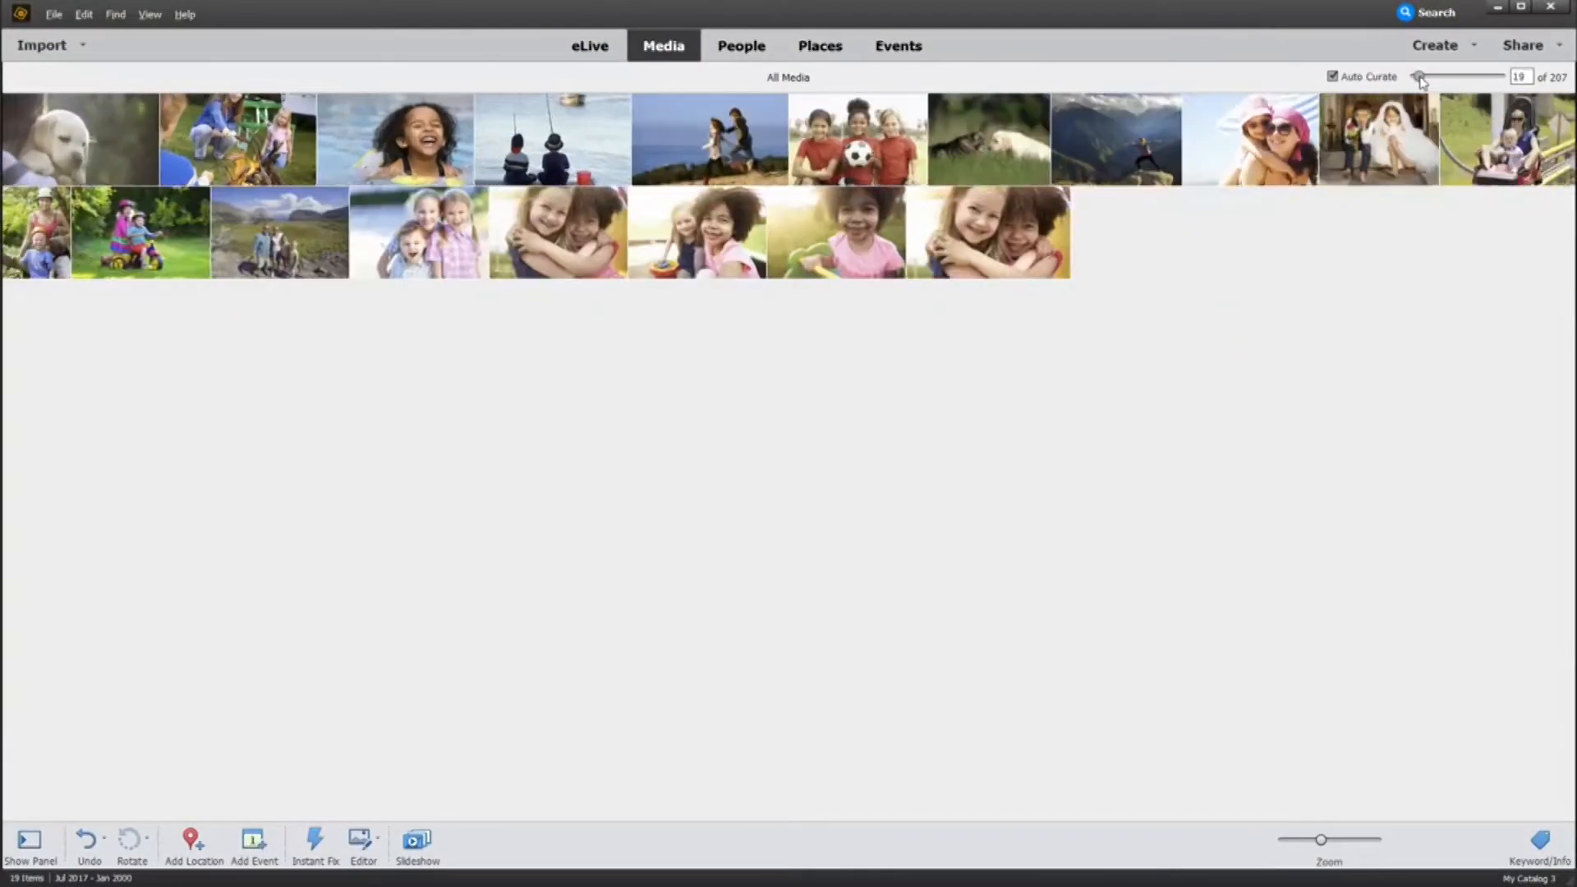
pyautogui.moveTo(1418, 77); pyautogui.dragTo(1416, 77)
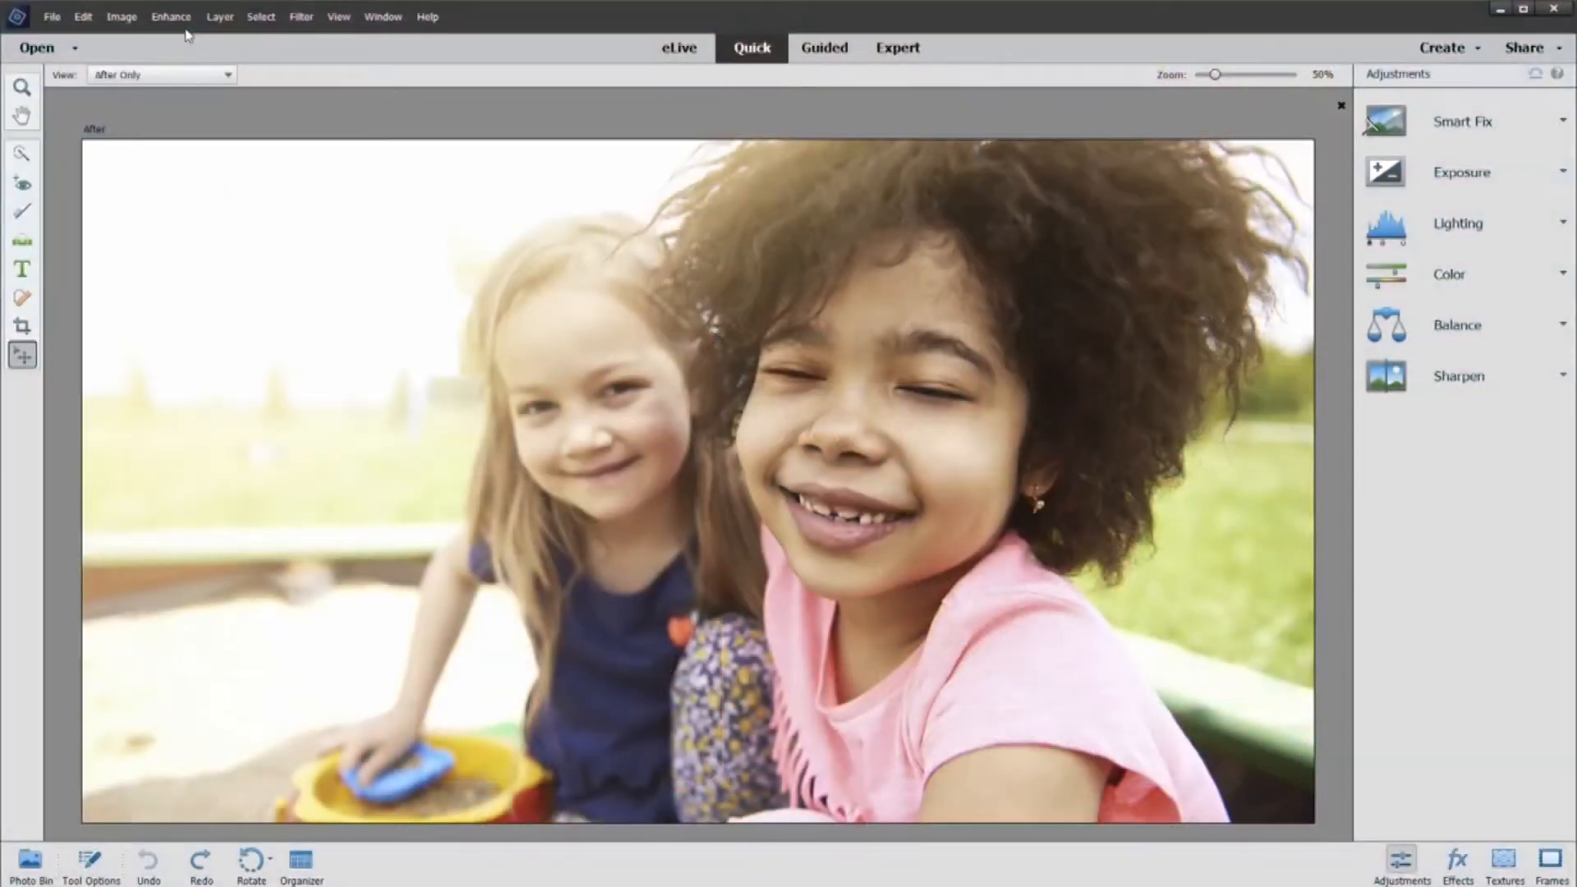
# Step: Use Open Closed Eyes on the curly-haired girl's face with the first eye source and accept
pyautogui.click(171, 16)
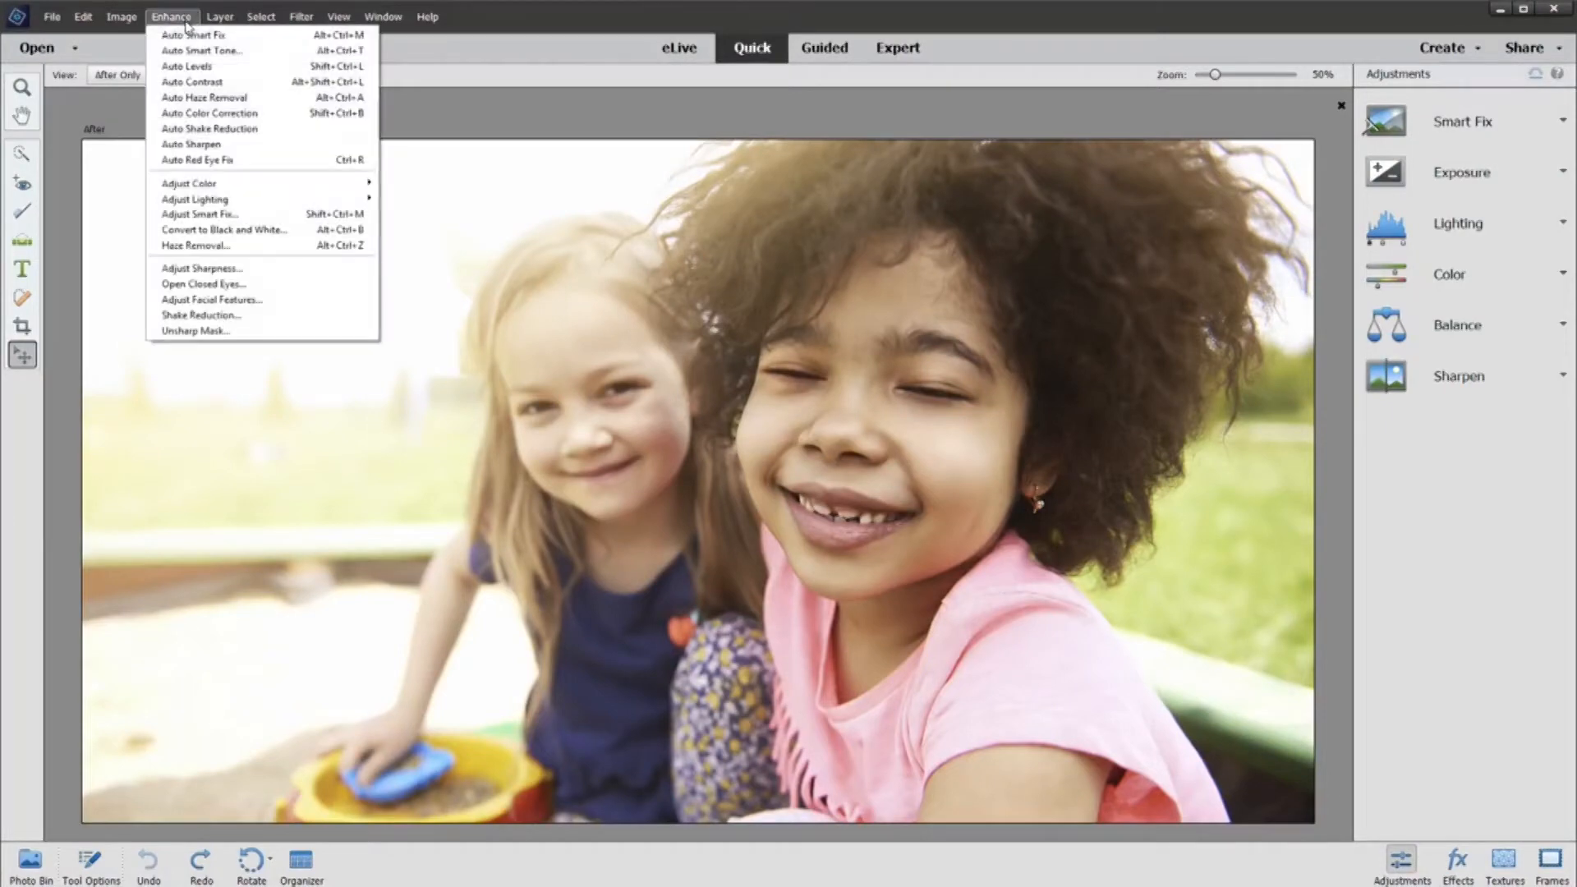
pyautogui.click(202, 284)
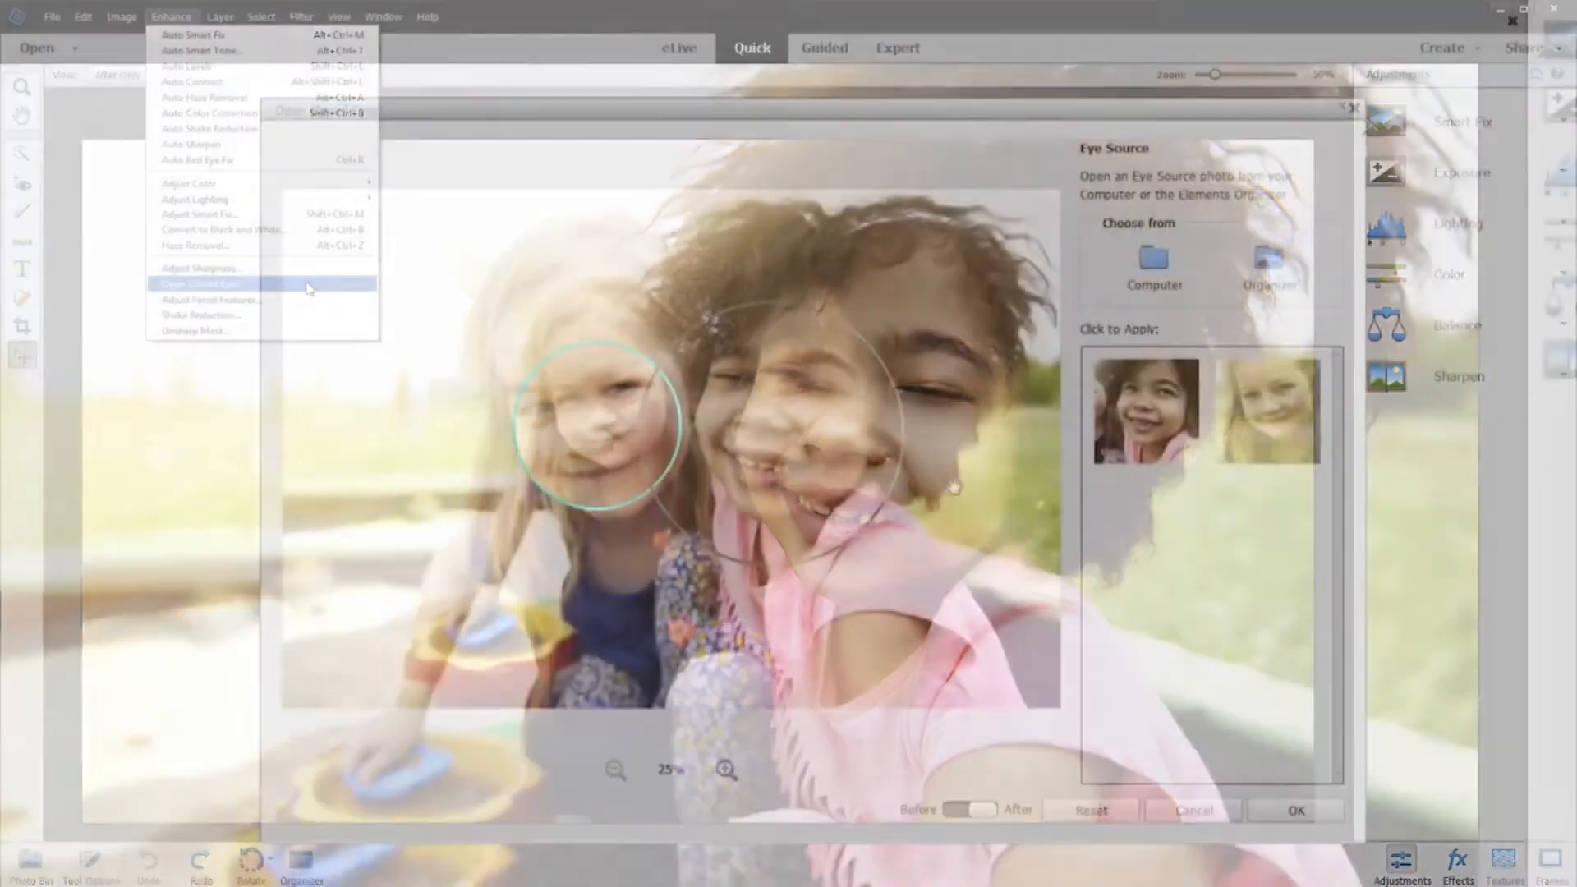
pyautogui.click(199, 285)
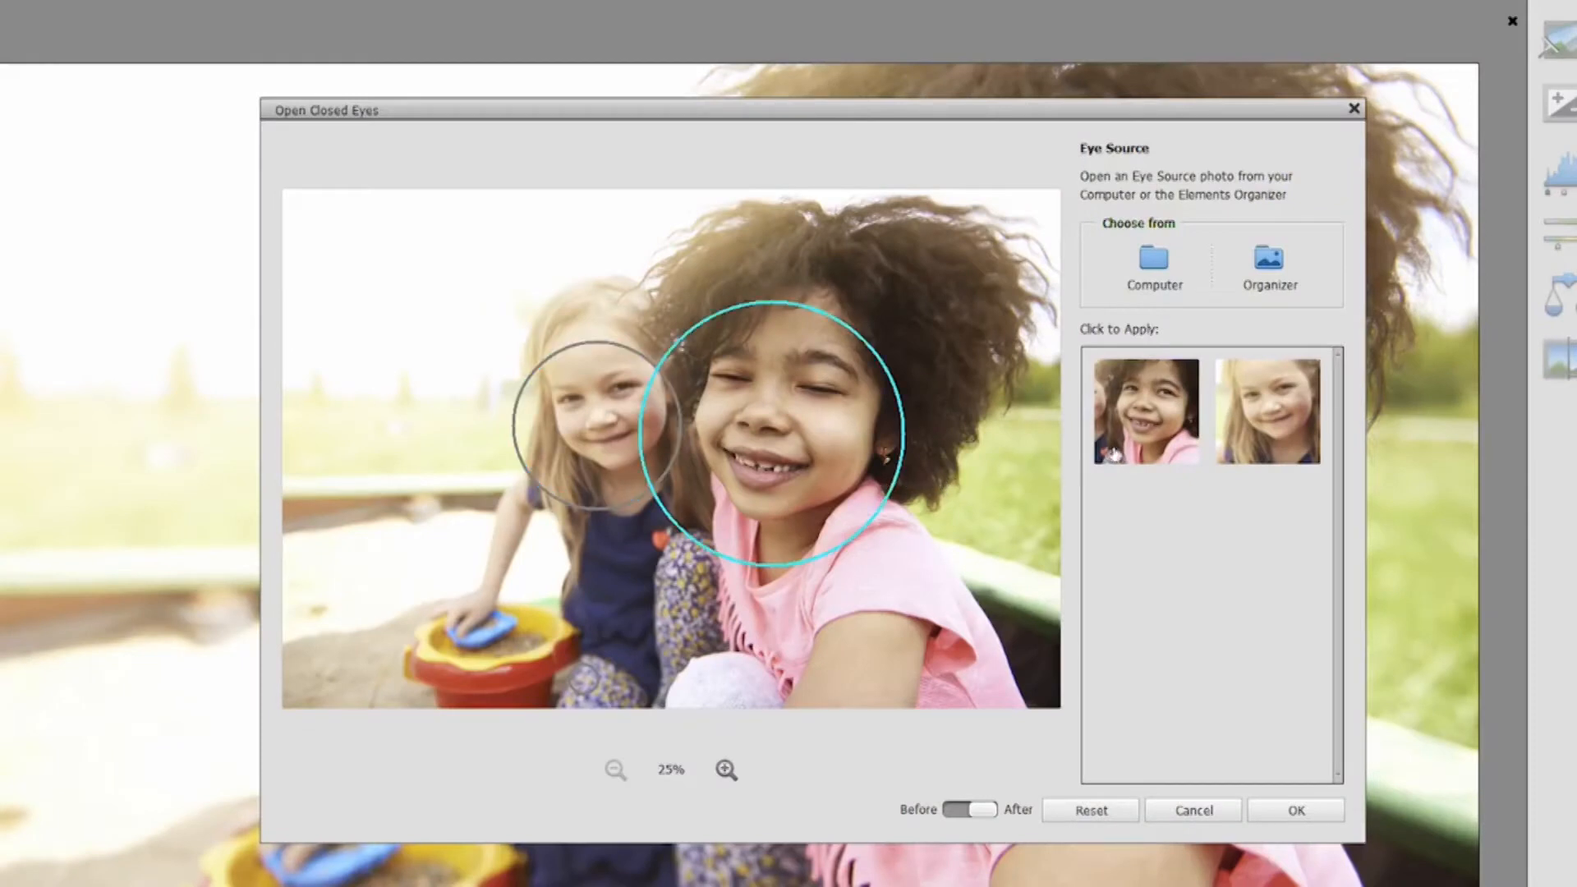
pyautogui.click(1143, 409)
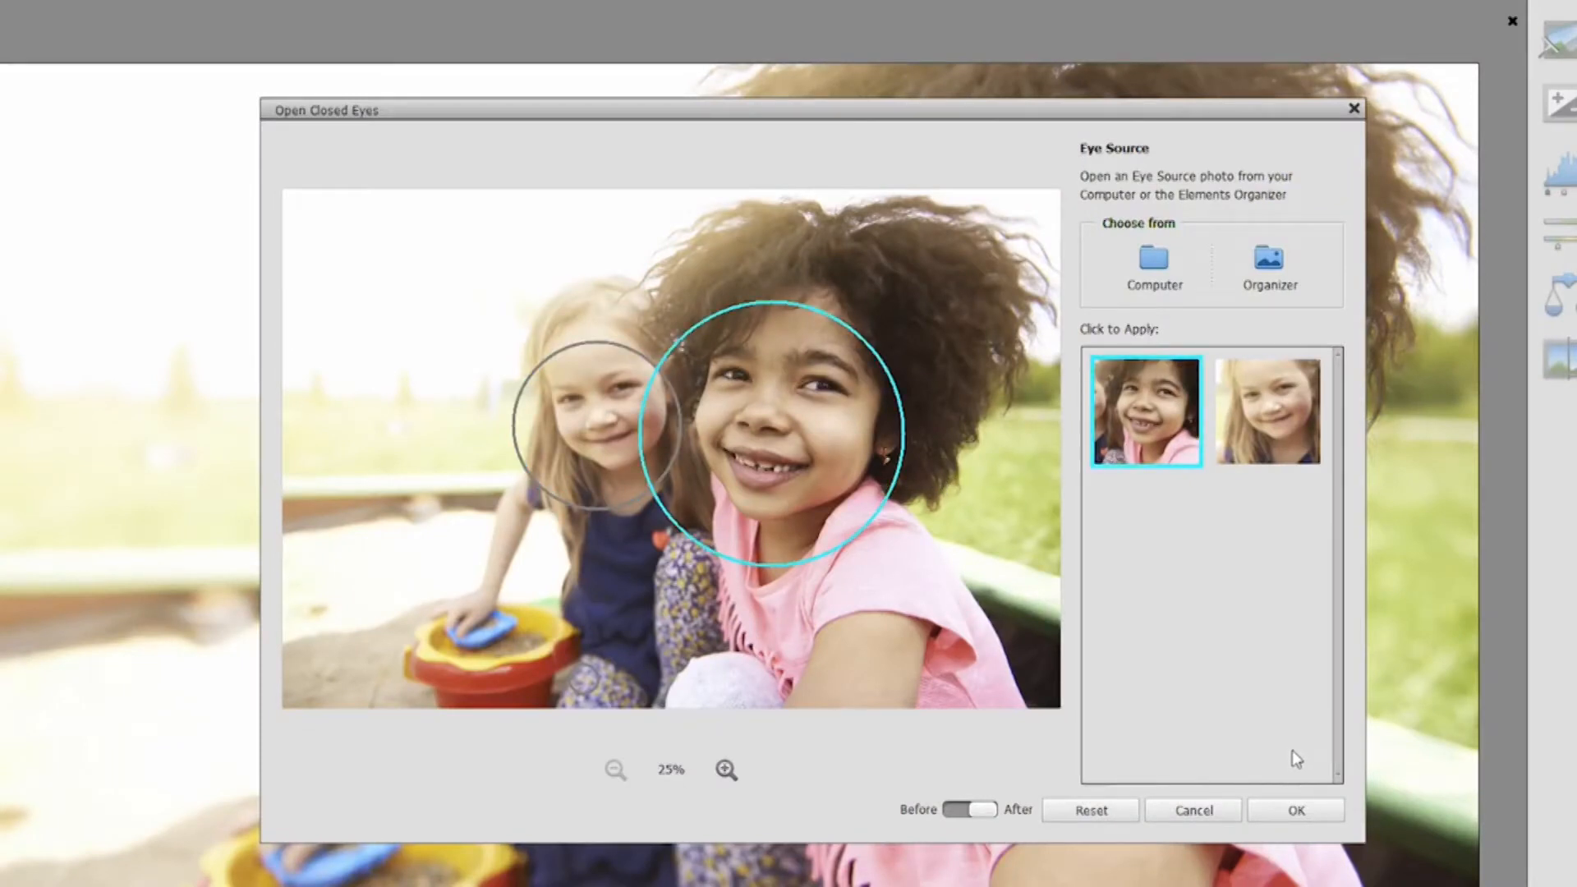
pyautogui.click(1294, 810)
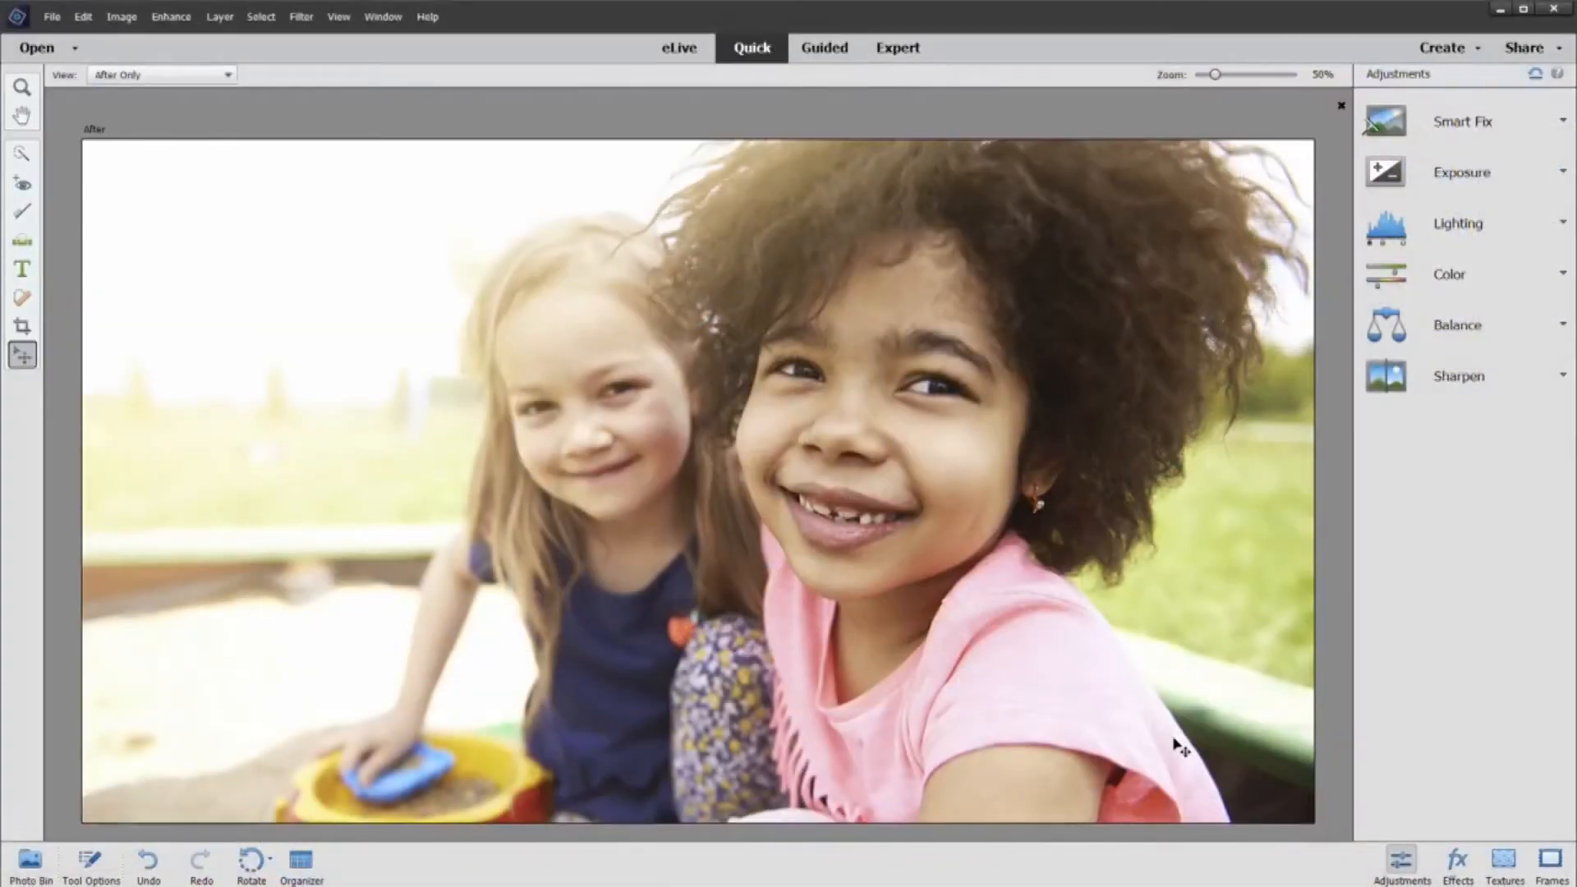
pyautogui.click(897, 47)
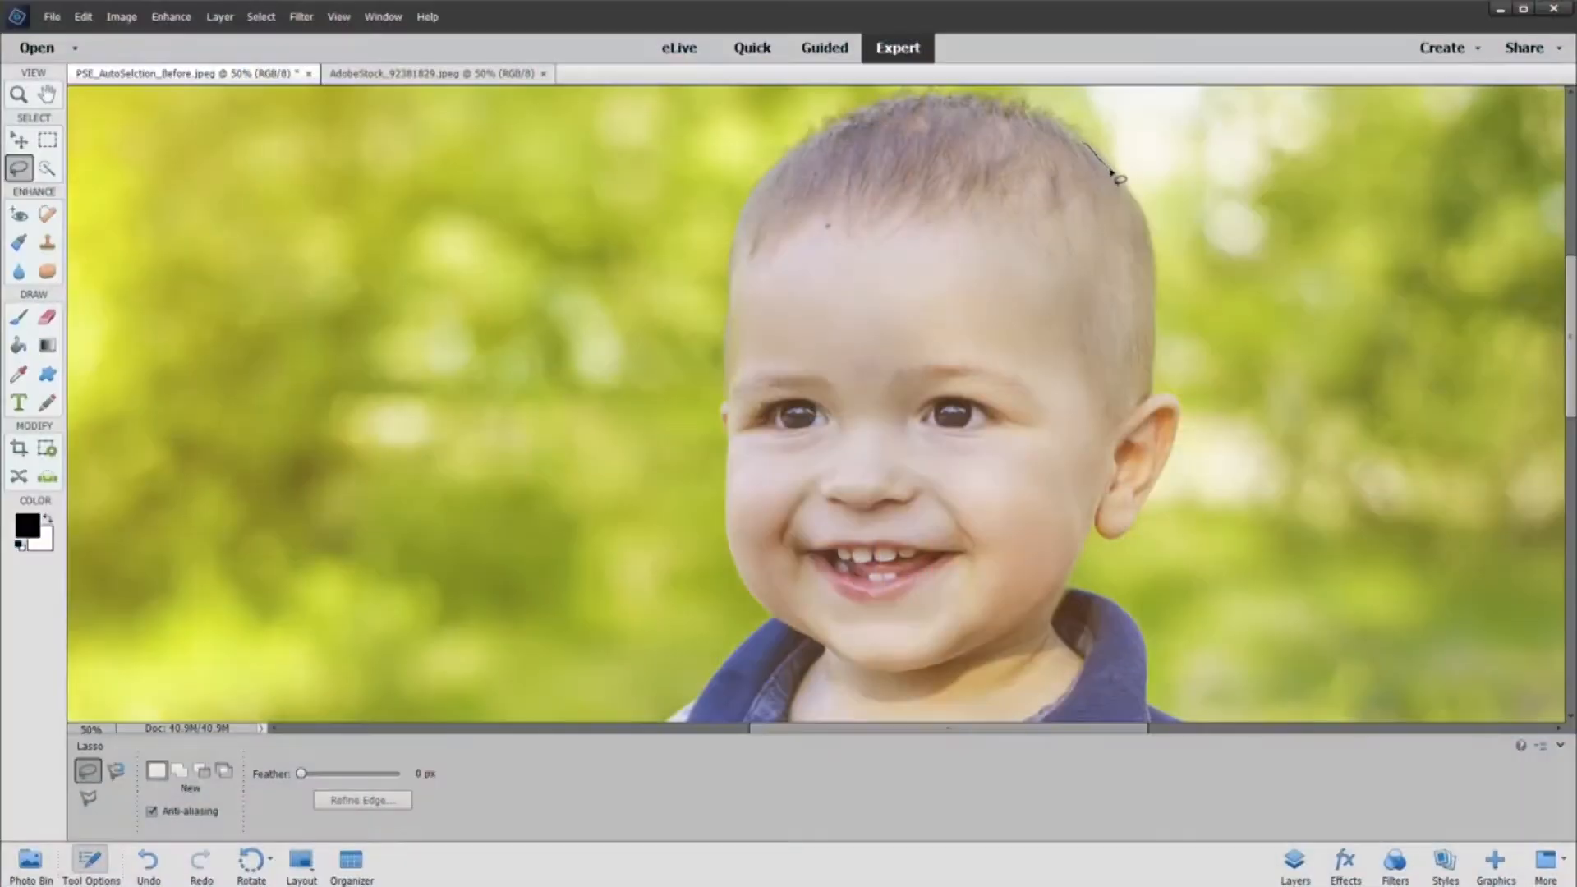
# Step: Auto-select the two children, refine the selection edge and confirm the cut-out
pyautogui.moveTo(1106, 171); pyautogui.dragTo(1157, 388)
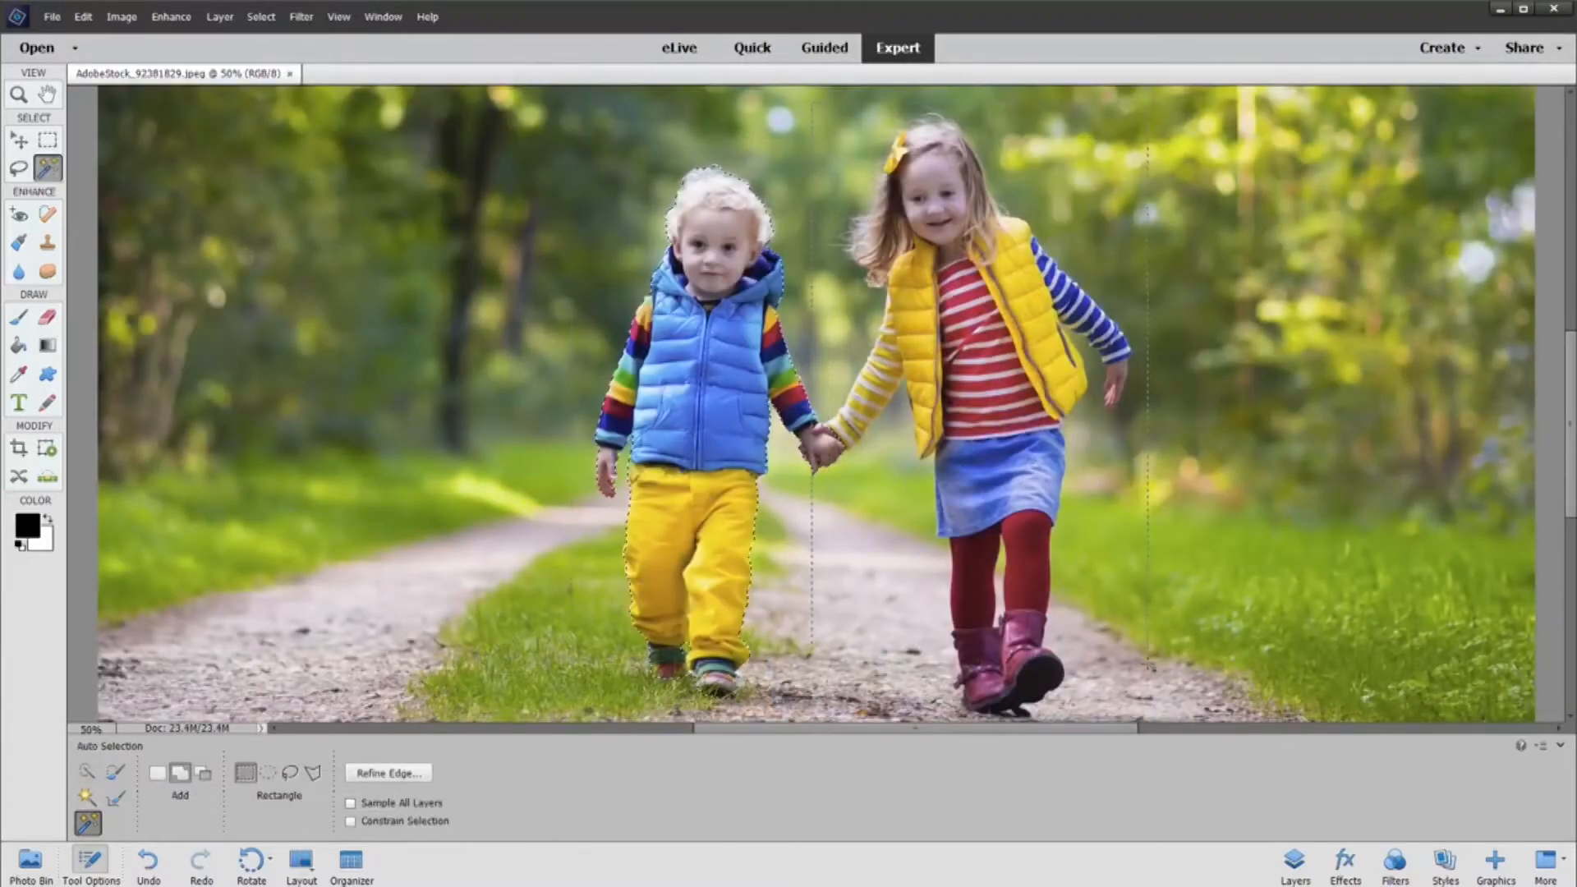
pyautogui.click(388, 773)
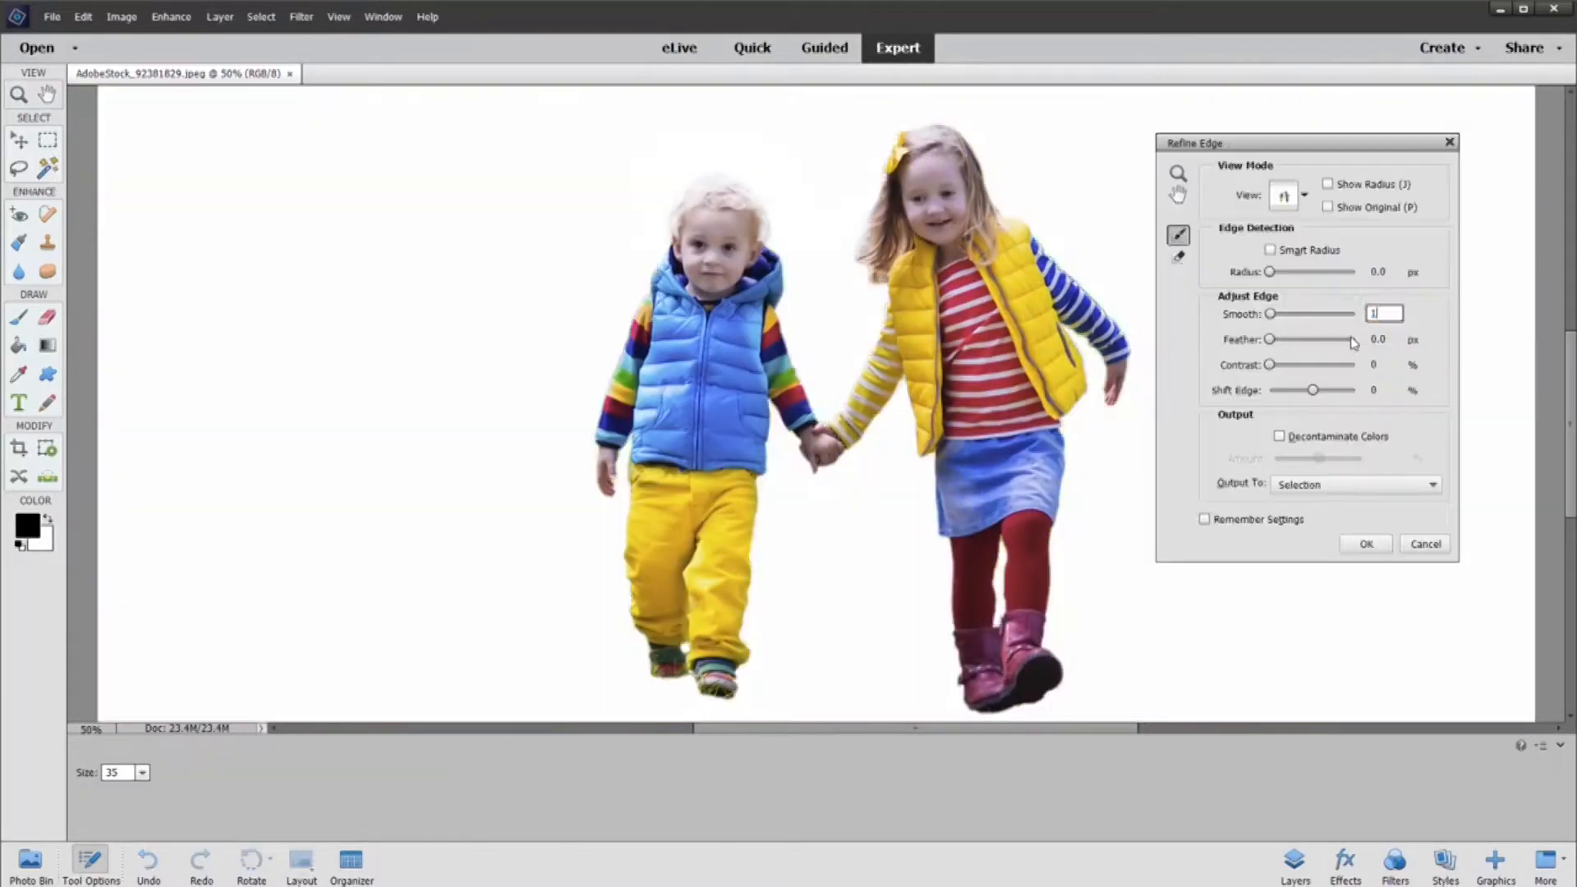
pyautogui.click(1365, 544)
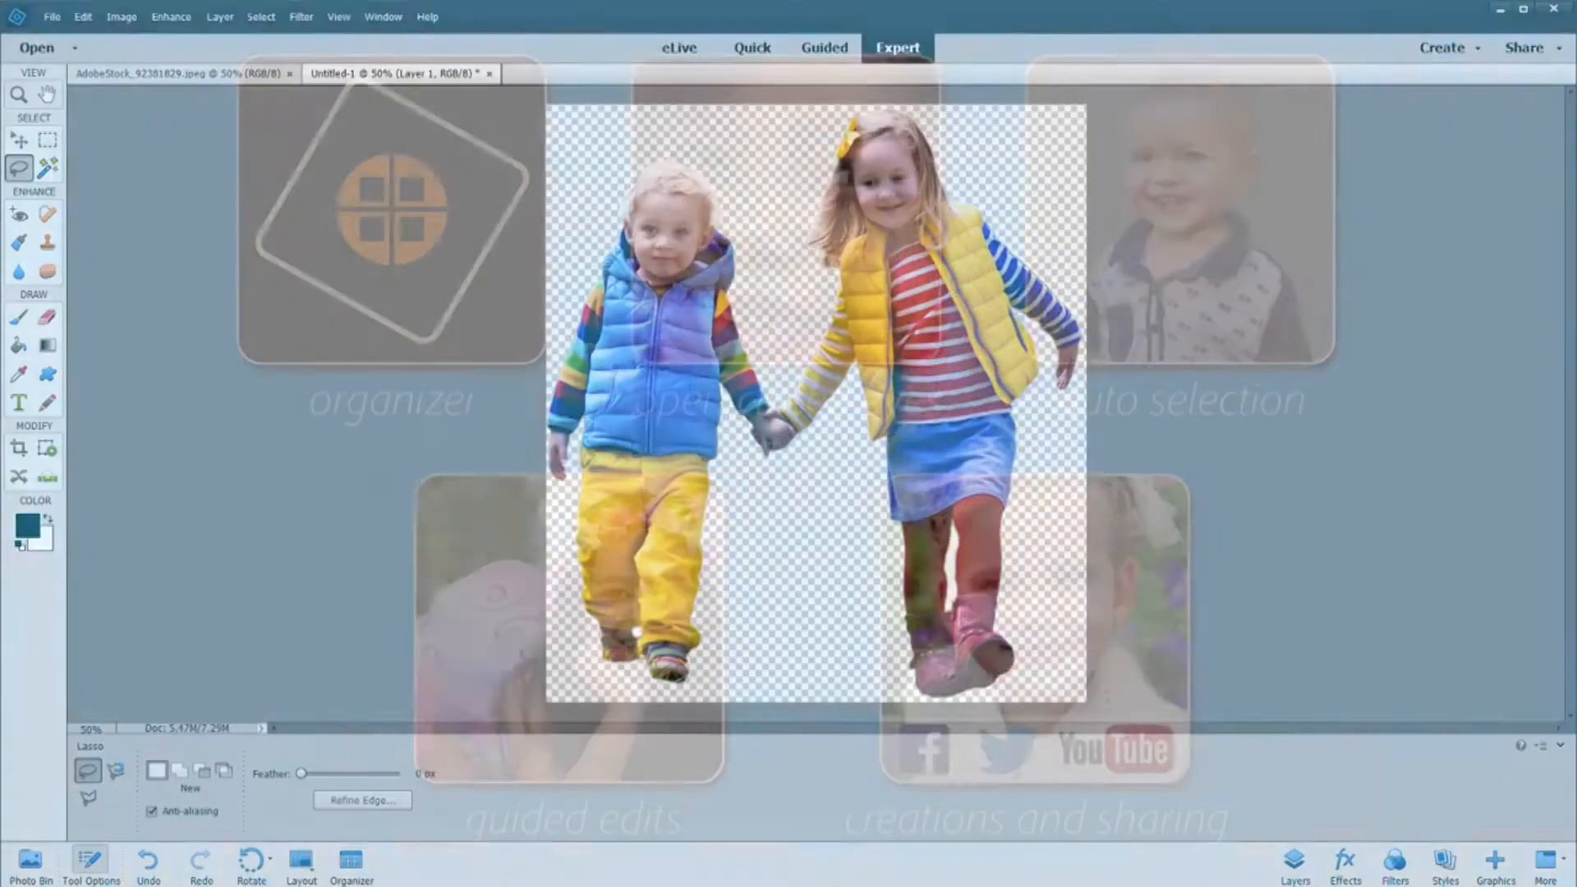
pyautogui.click(823, 47)
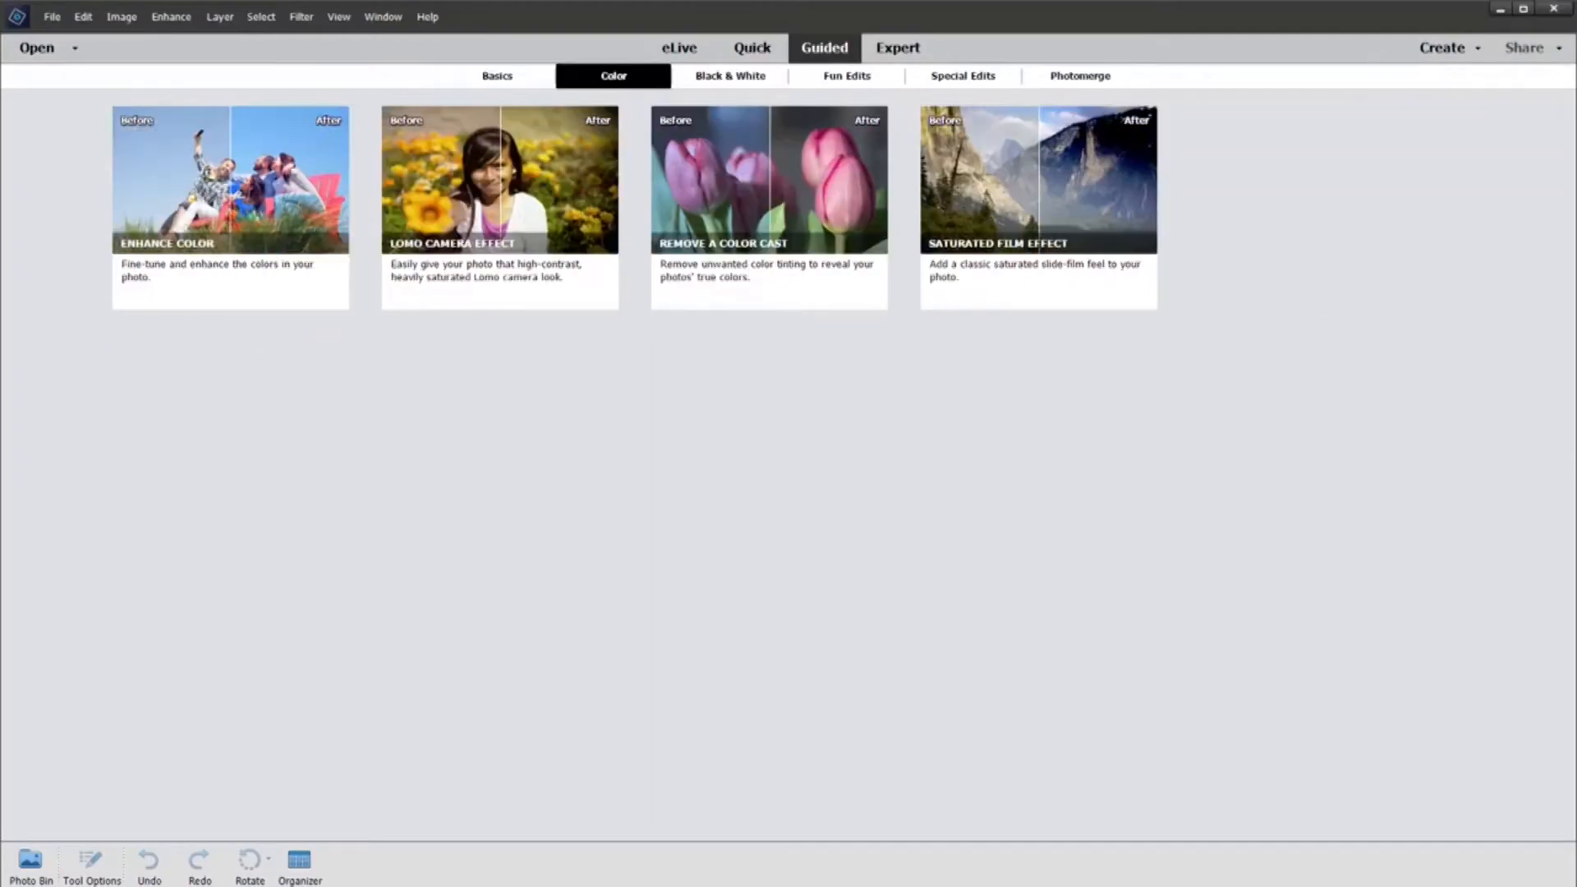
# Step: Browse the Black & White and Photomerge guided edit categories, ending on Replace Background
pyautogui.click(729, 76)
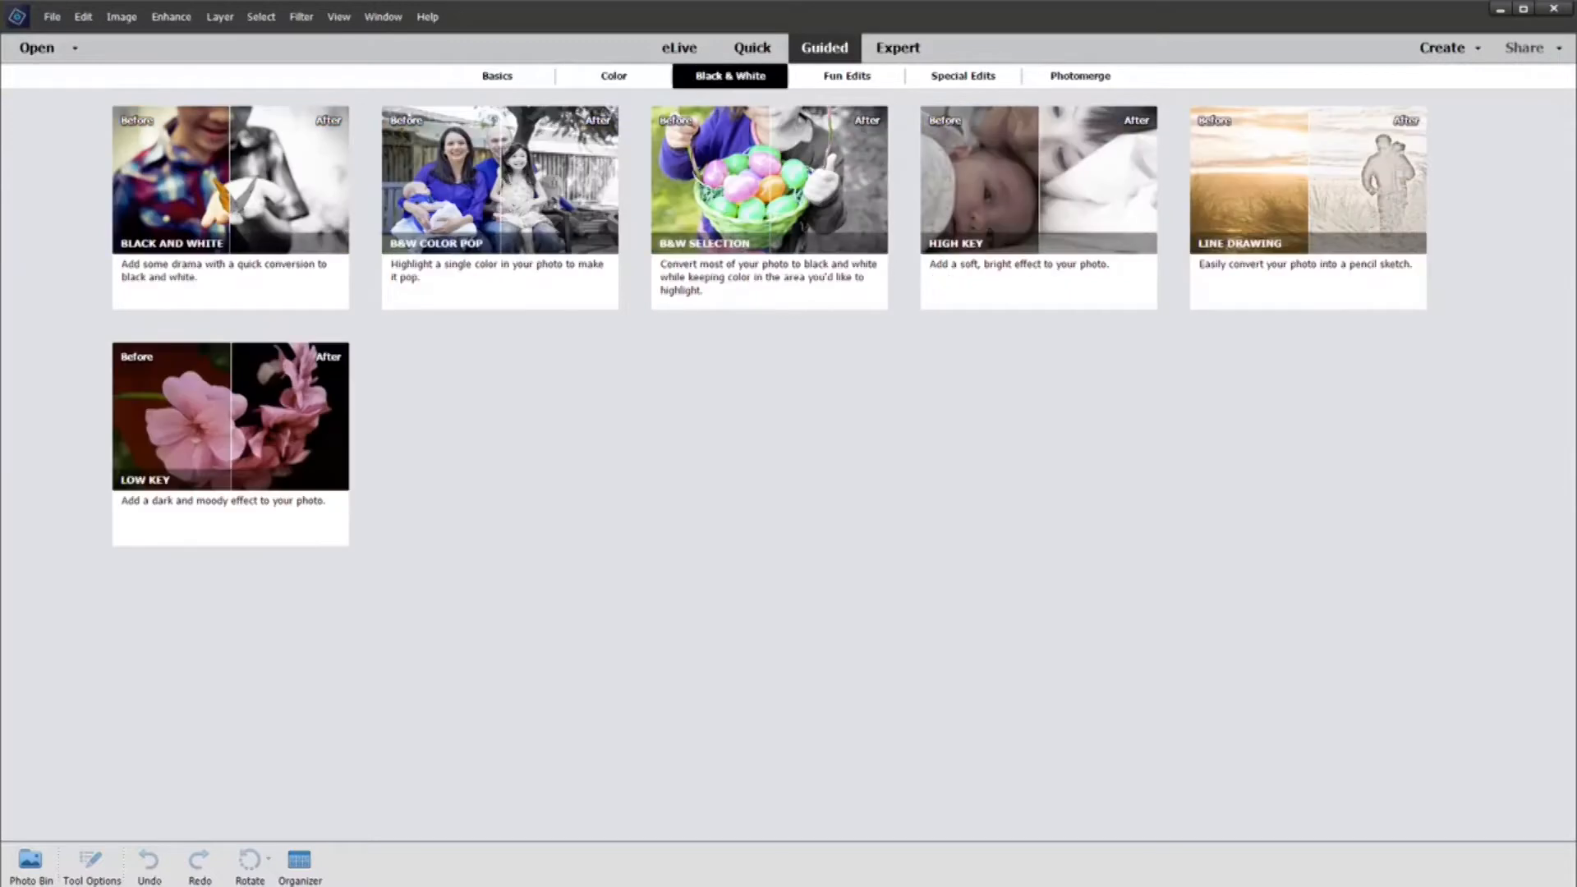
pyautogui.click(1078, 75)
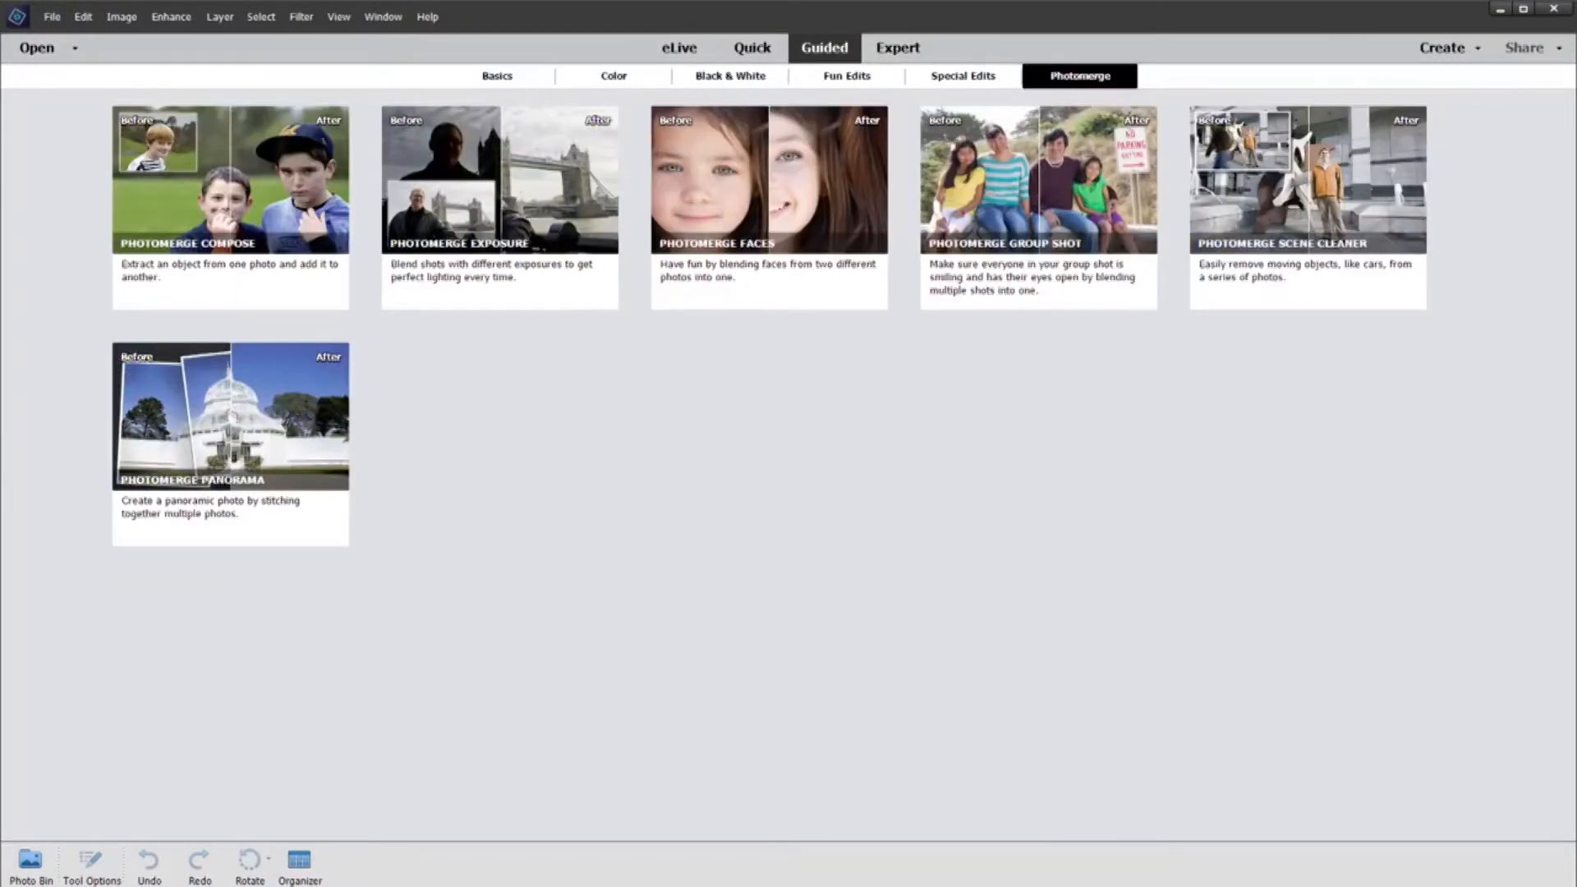
pyautogui.click(961, 75)
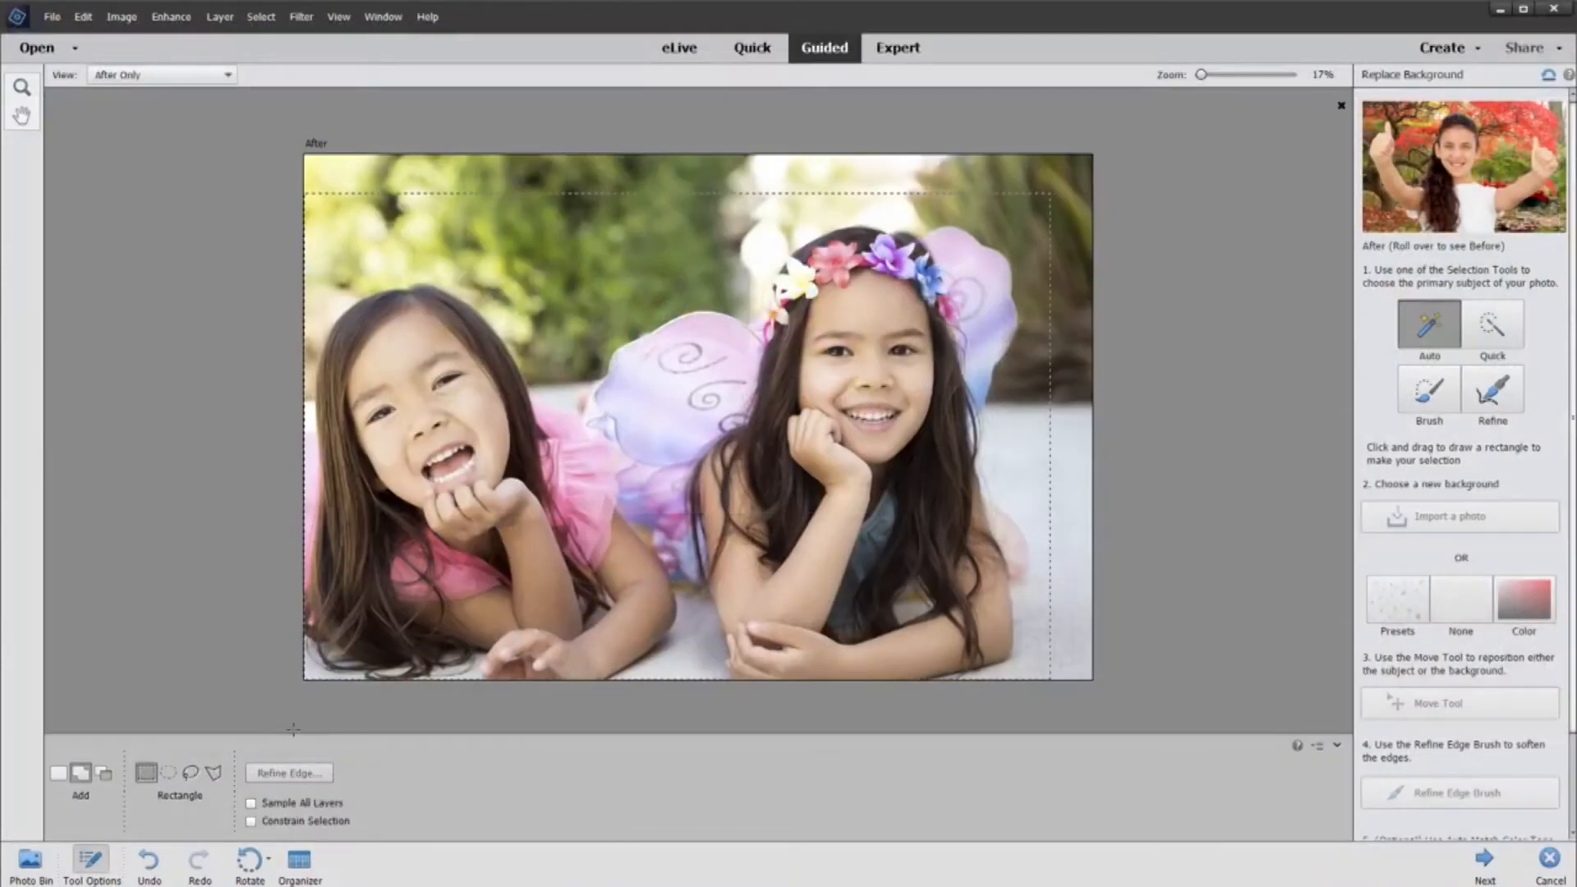
# Step: Select the two girls and import the cloudy sky photo as their new background
pyautogui.click(1428, 391)
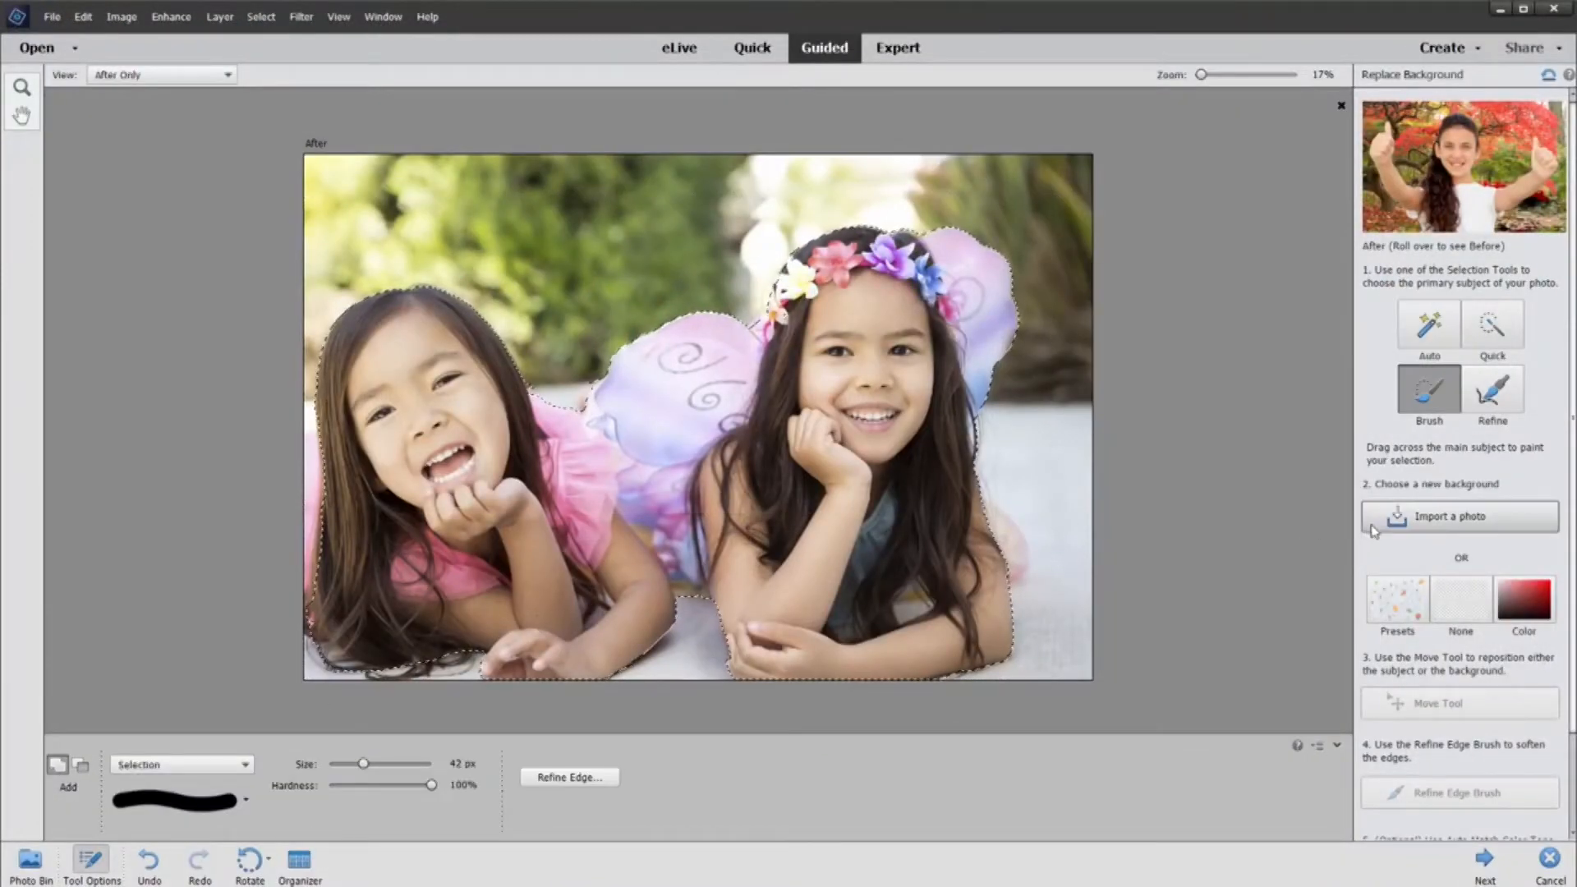
pyautogui.click(1459, 516)
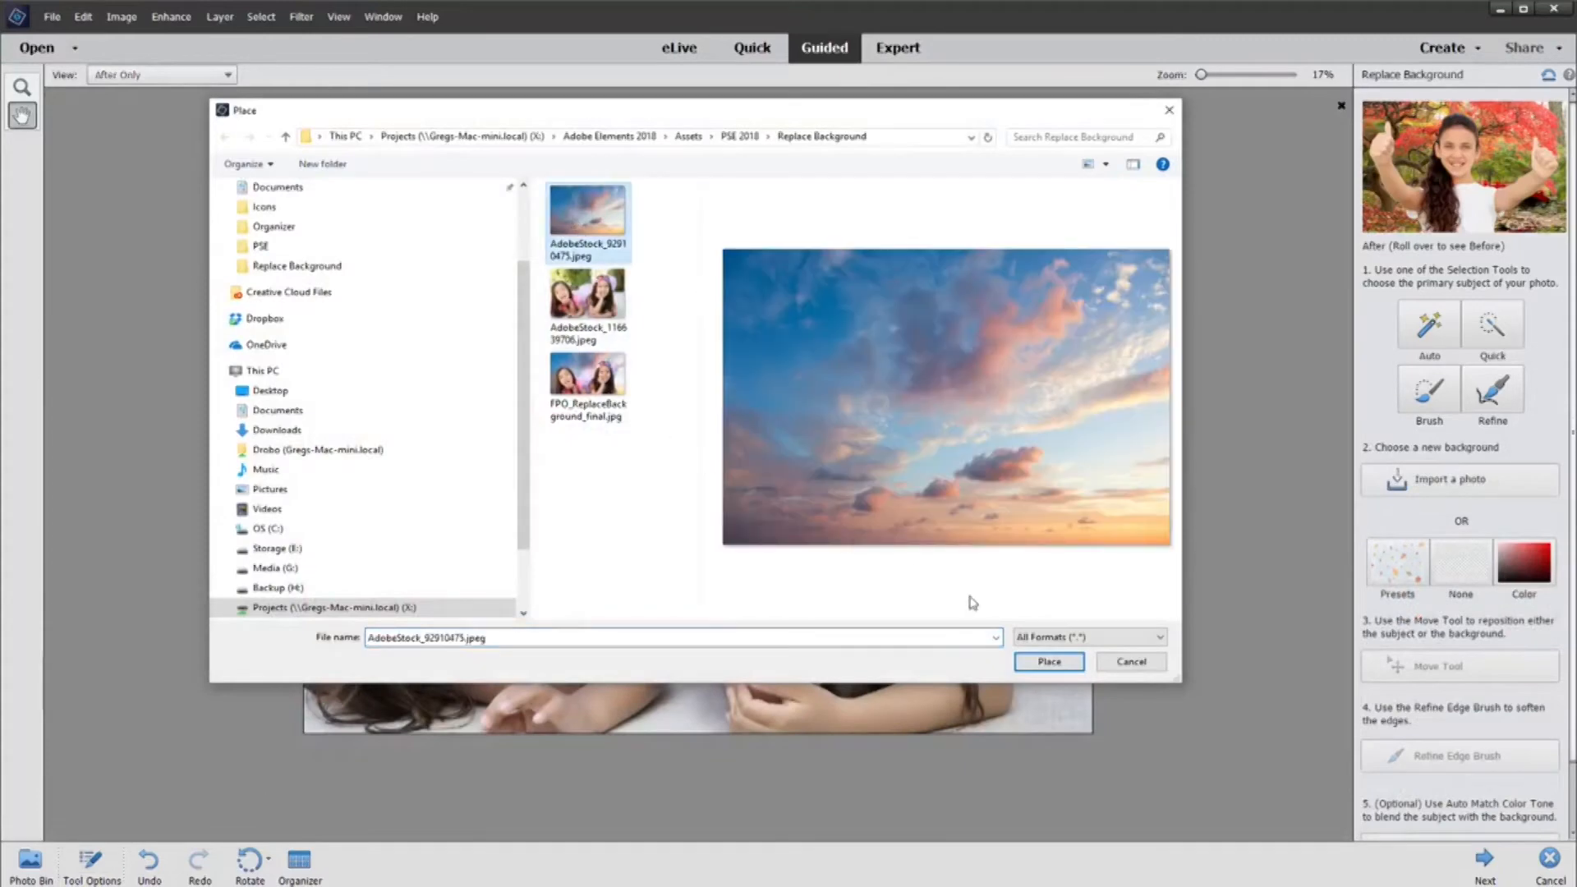
pyautogui.click(751, 48)
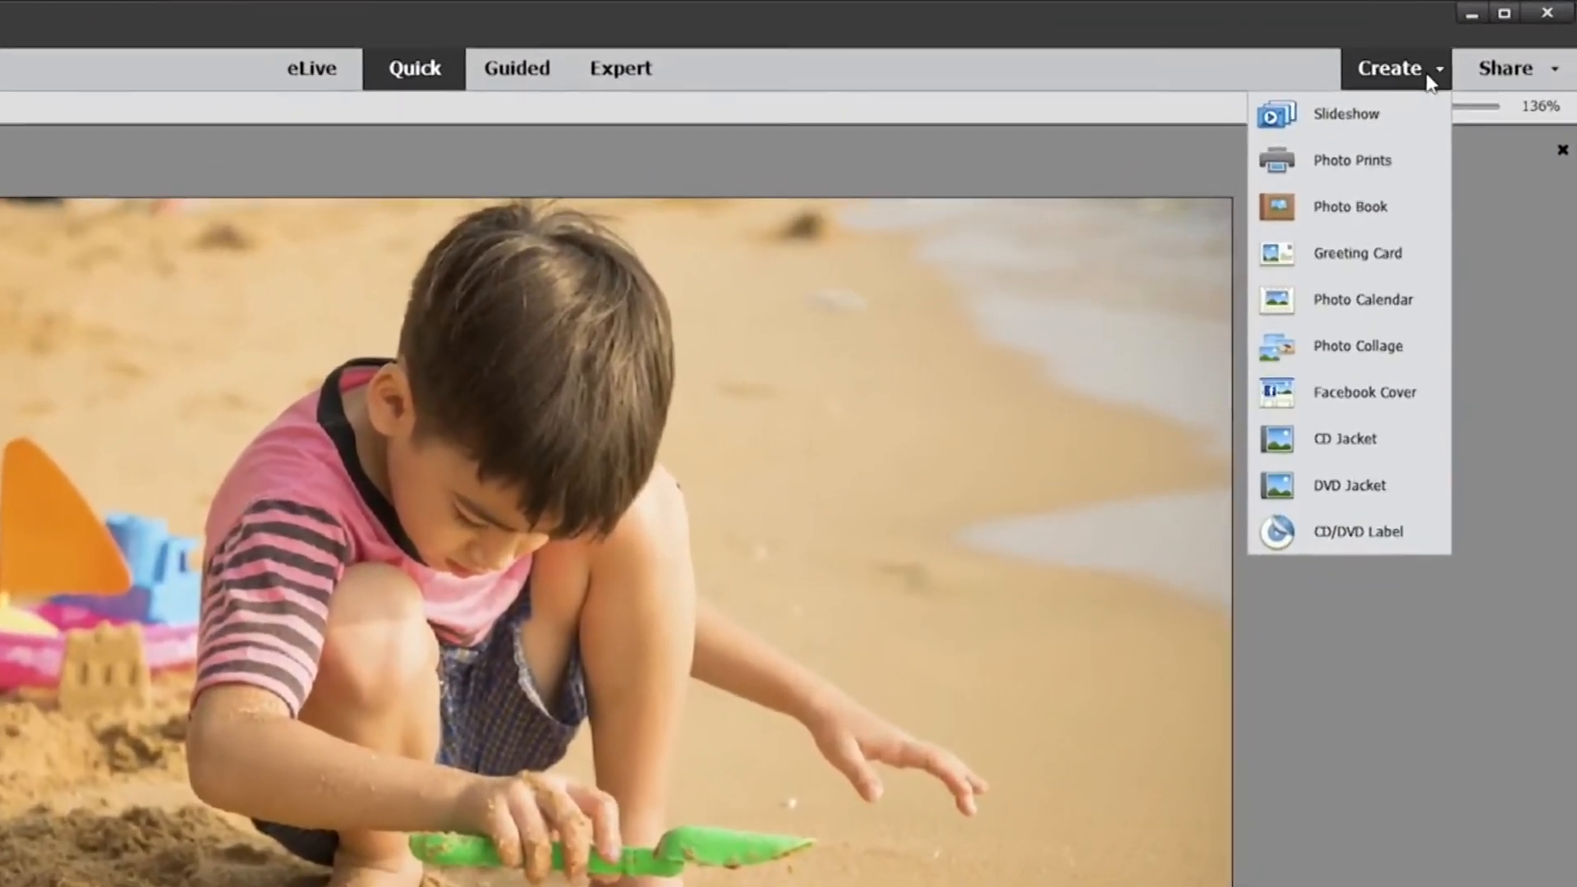
pyautogui.moveTo(1353, 260)
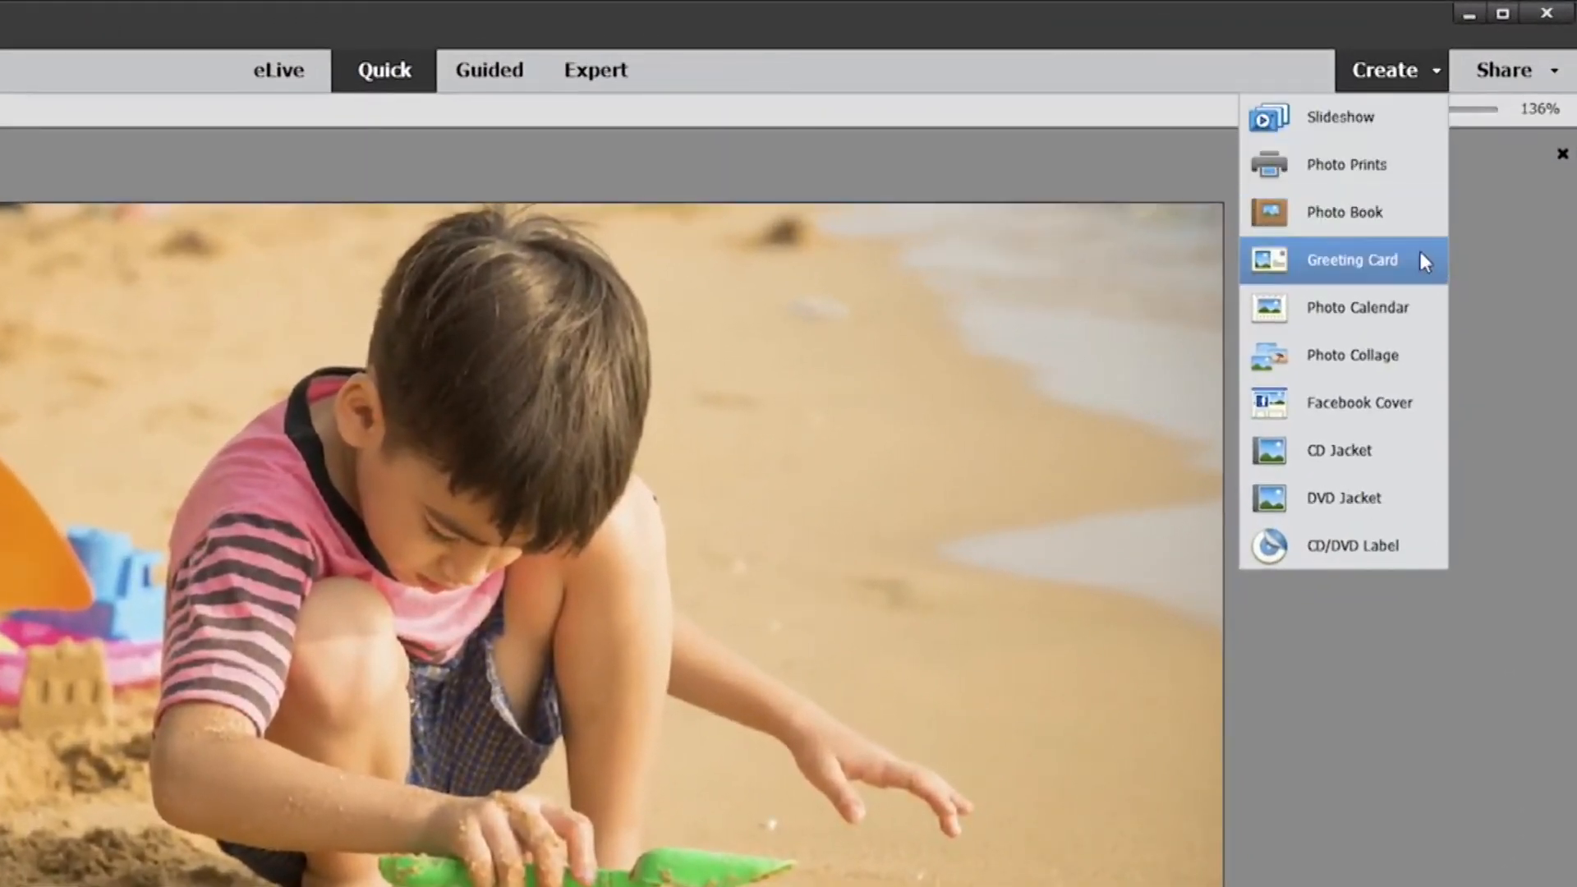